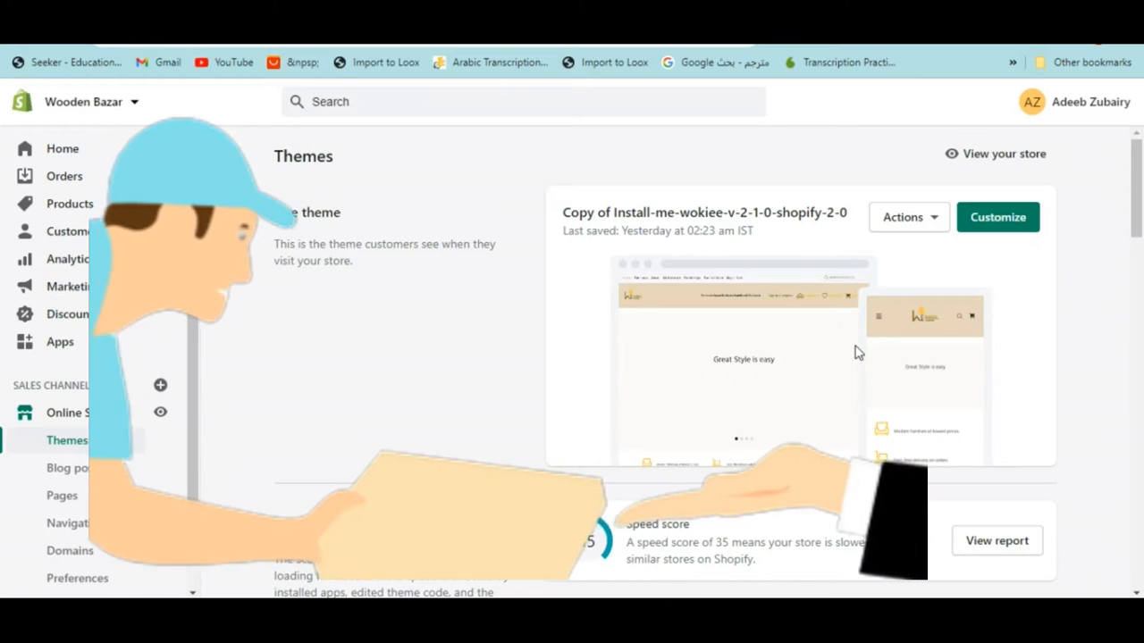
# Open the Actions dropdown beside the live Wooden Bazar theme
pyautogui.click(902, 217)
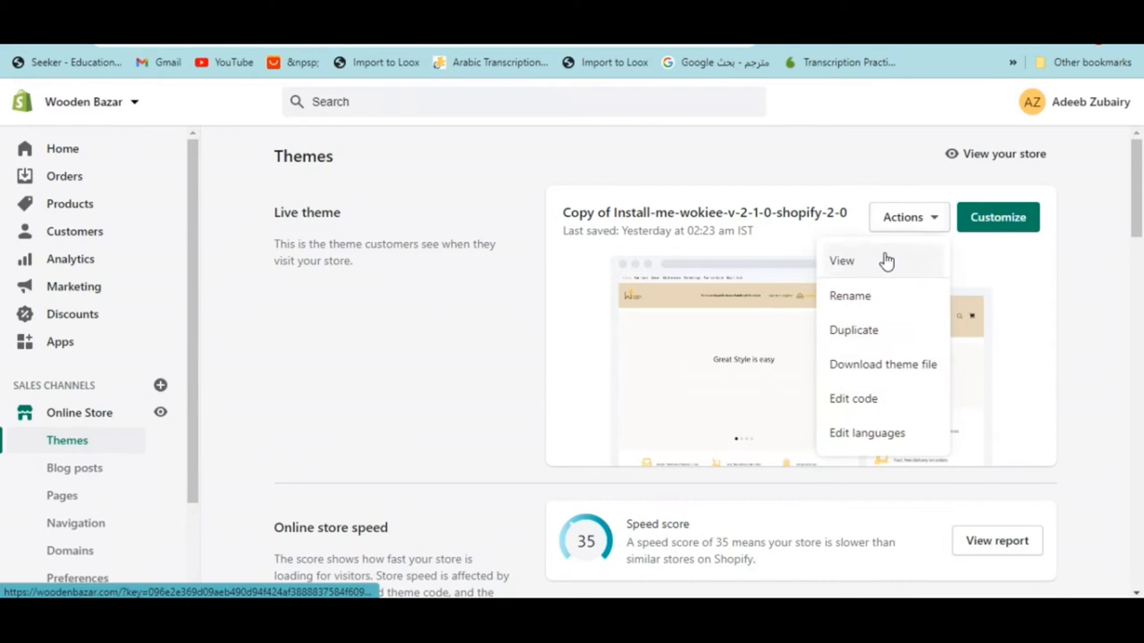
# View the live theme to load the Wooden Bazar storefront home page
pyautogui.click(841, 260)
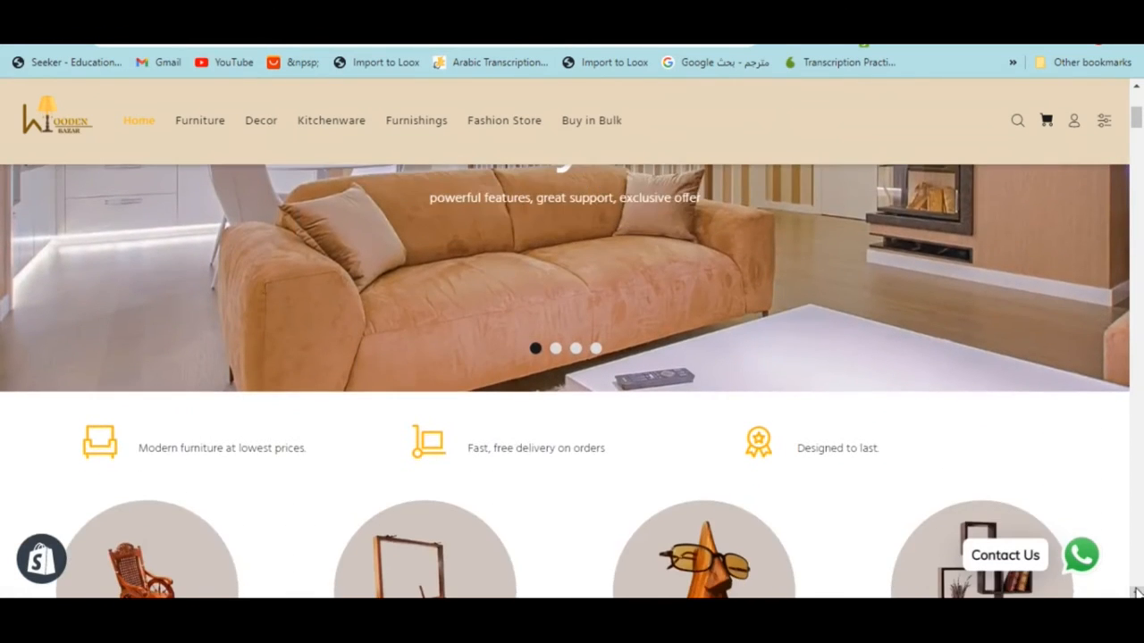
# Scroll past the category circles and promo banner to the New Released product grid
pyautogui.scroll(-3)
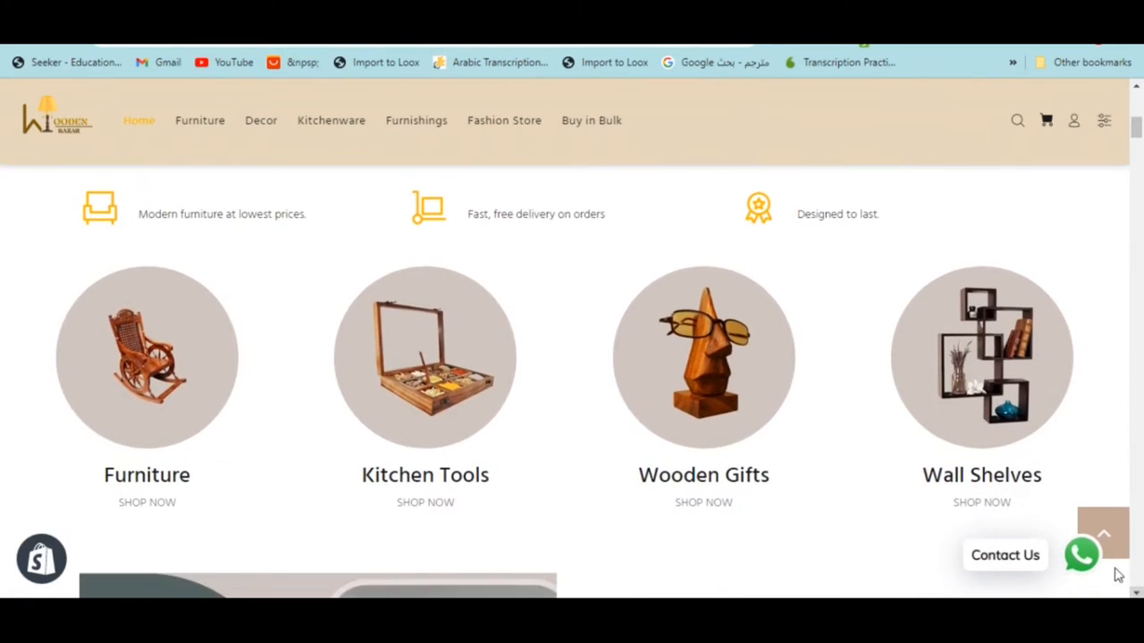
pyautogui.moveTo(728, 418)
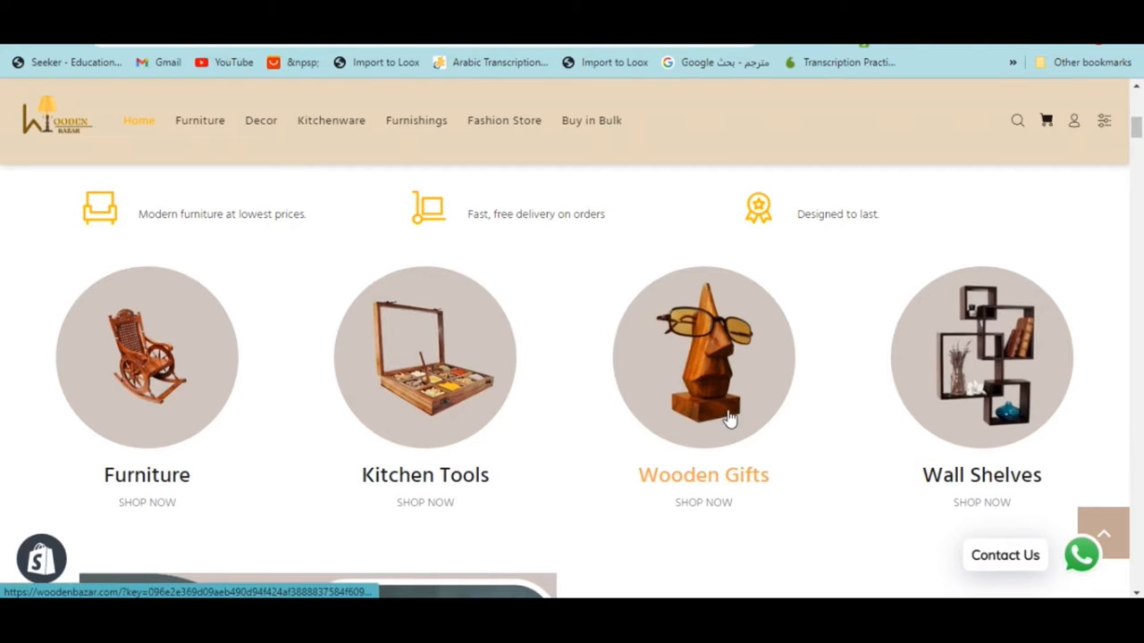
pyautogui.moveTo(425, 393)
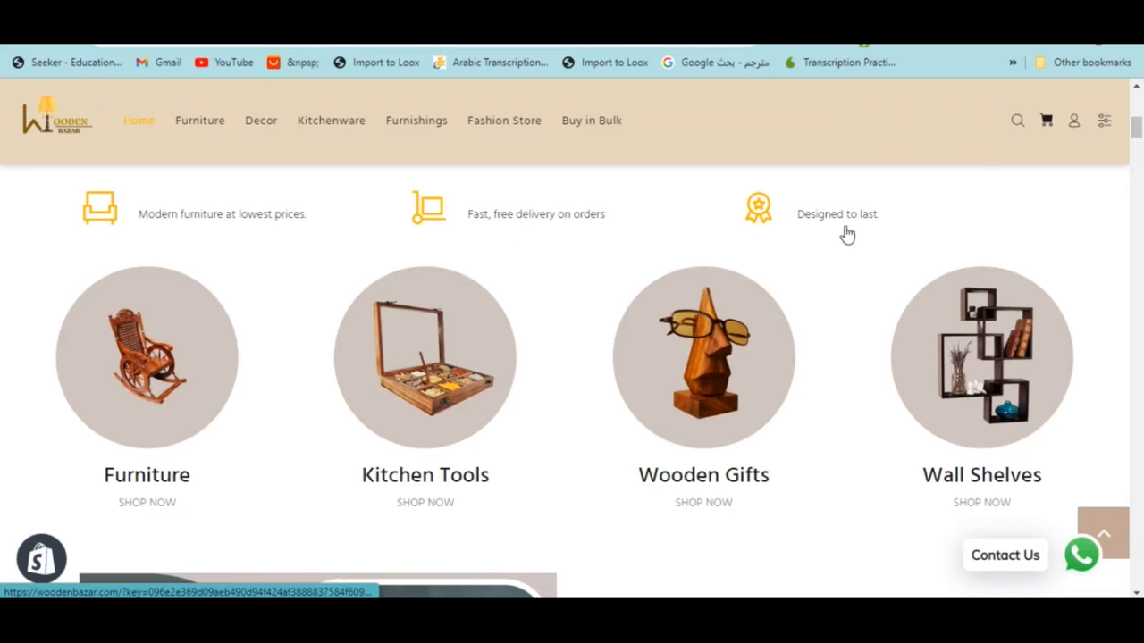
pyautogui.scroll(-3)
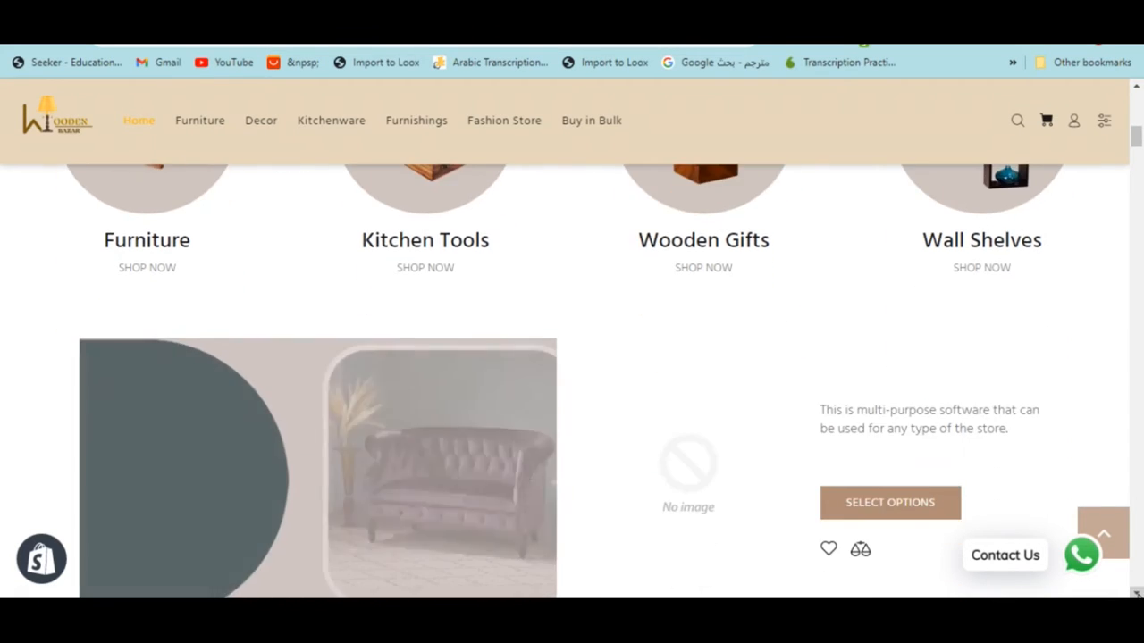
pyautogui.scroll(-3)
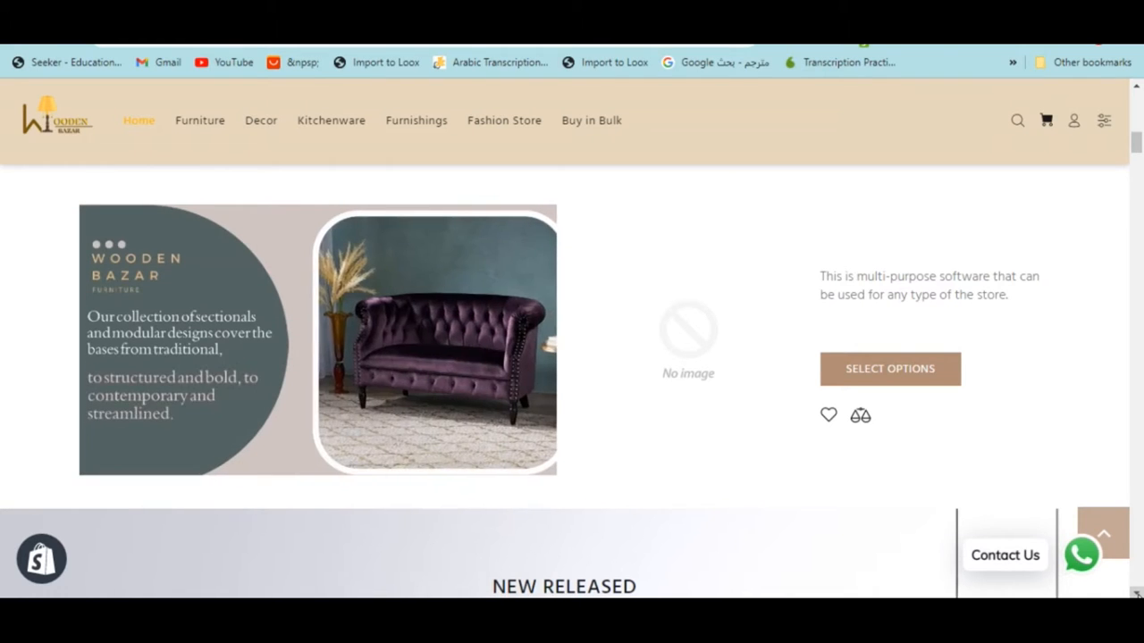
pyautogui.scroll(-3)
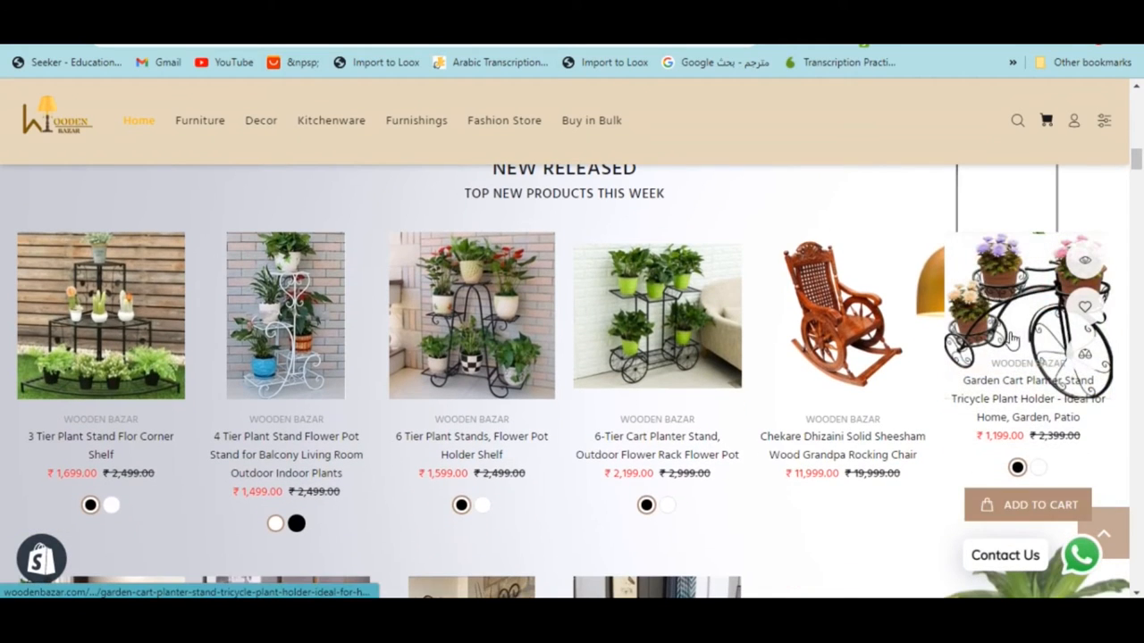
pyautogui.moveTo(656, 317)
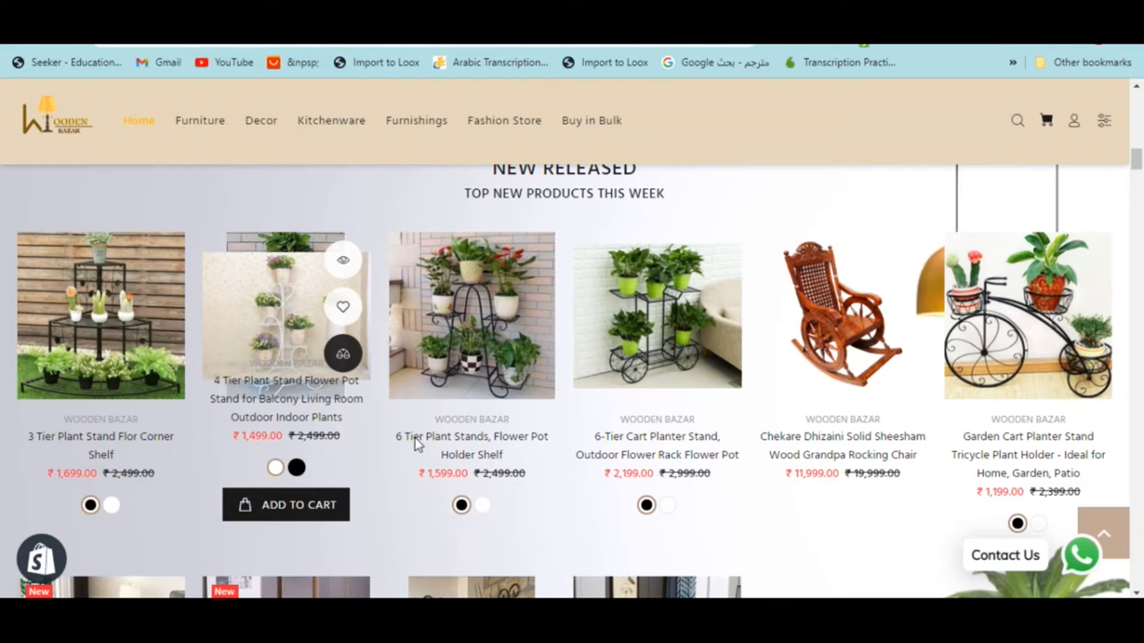
# Add the 4 Tier Plant Stand (₹1,499) to the cart and continue shopping
pyautogui.click(286, 504)
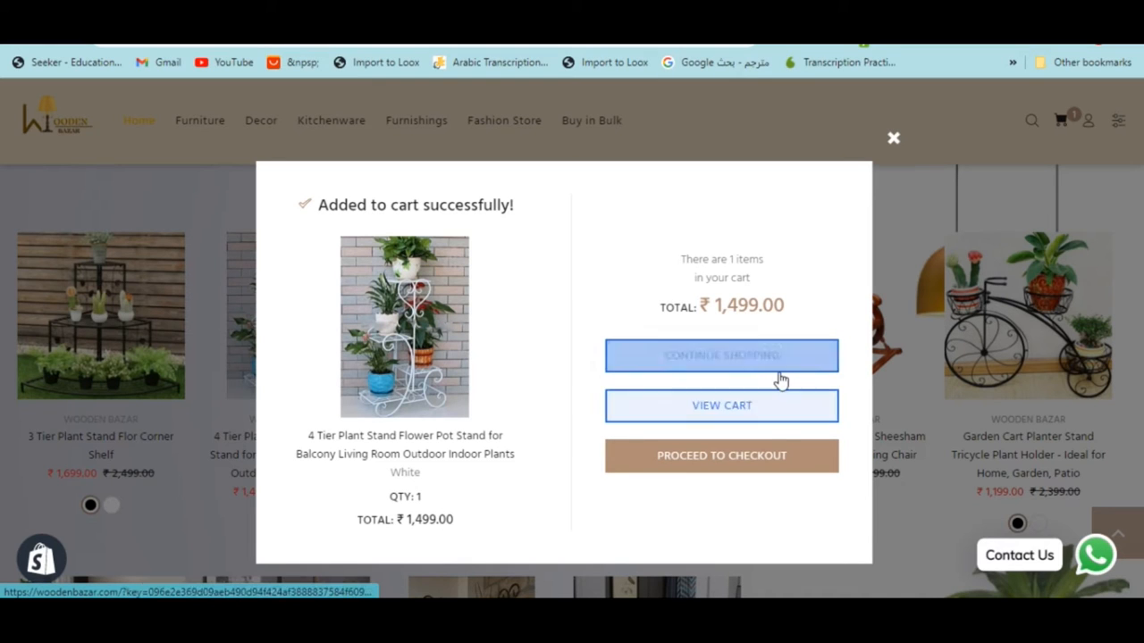
pyautogui.click(893, 138)
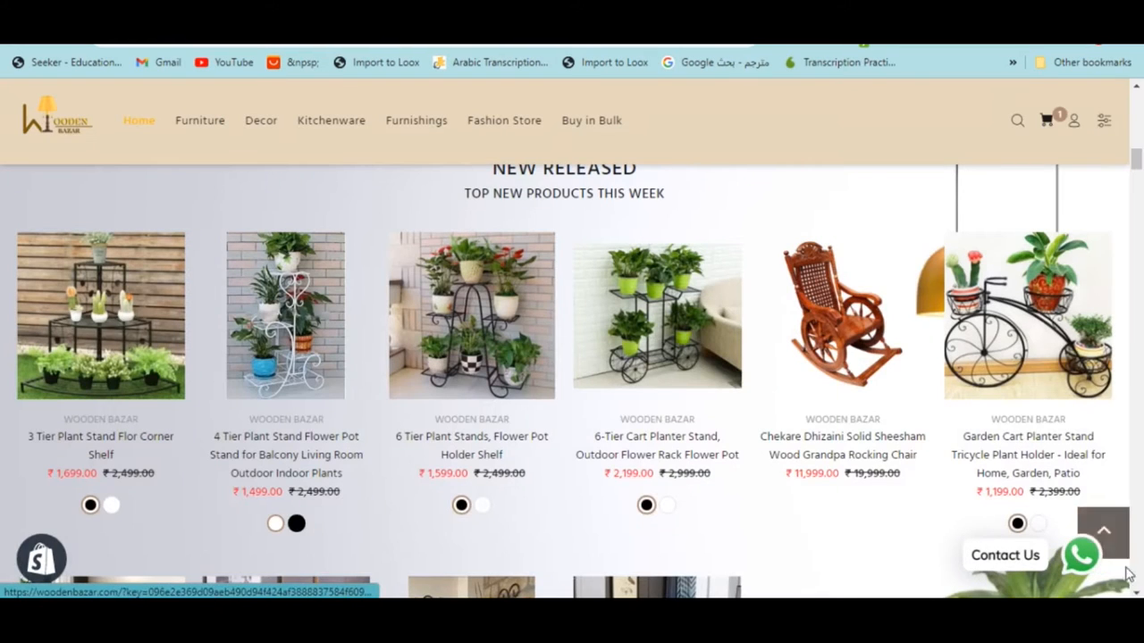
# Scroll through Designer Shoe Racks and the category tiles down to Pots & Planters
pyautogui.scroll(-3)
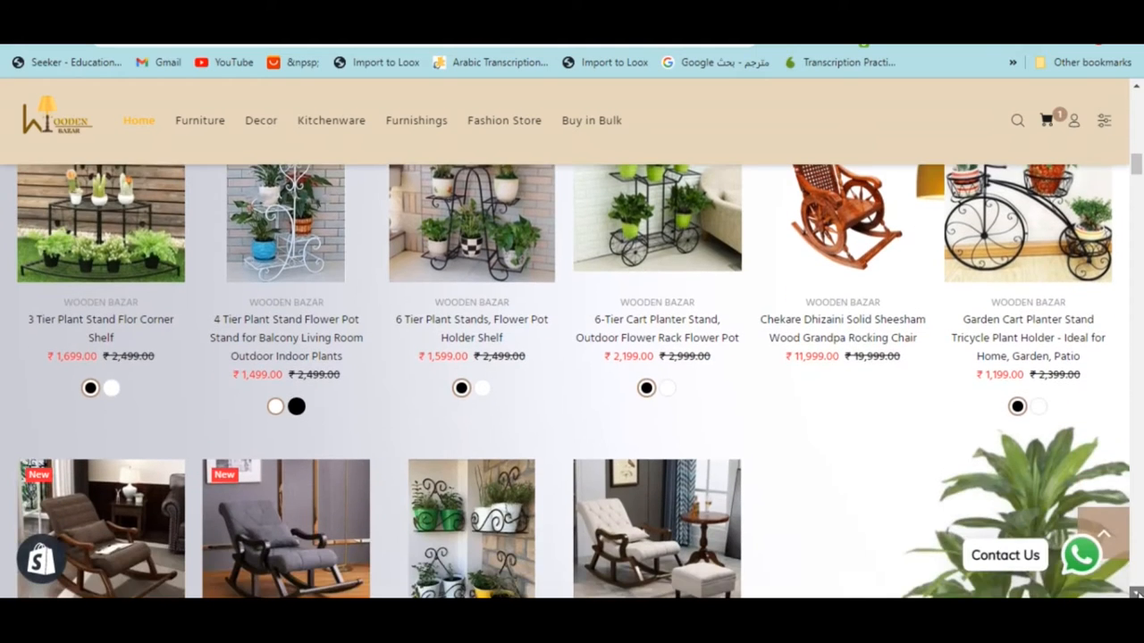
pyautogui.scroll(-3)
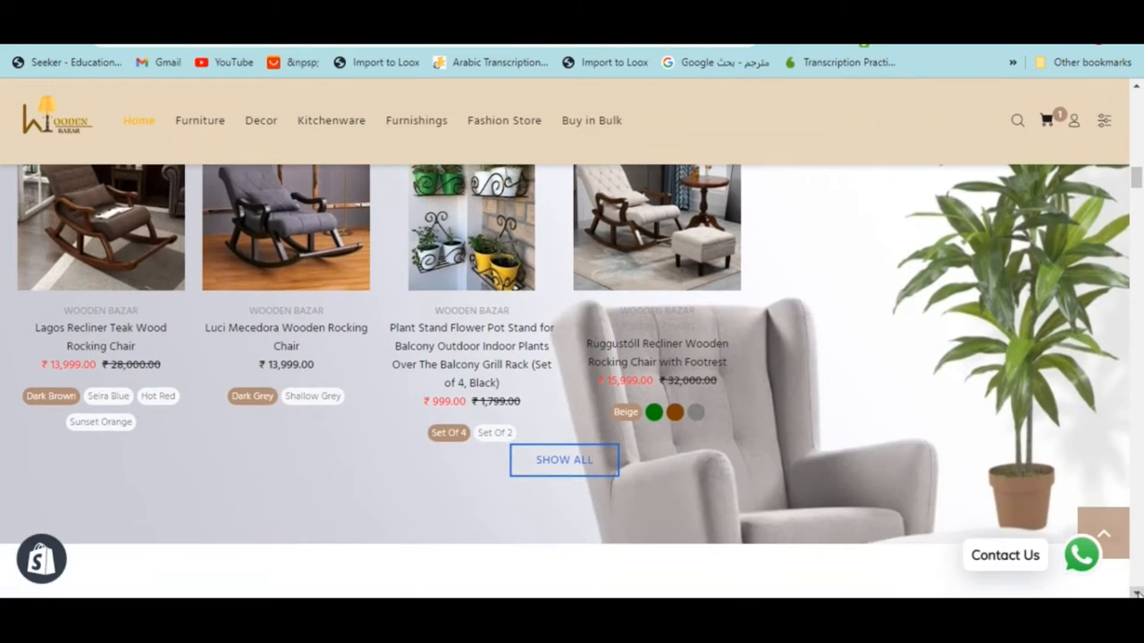
pyautogui.scroll(-3)
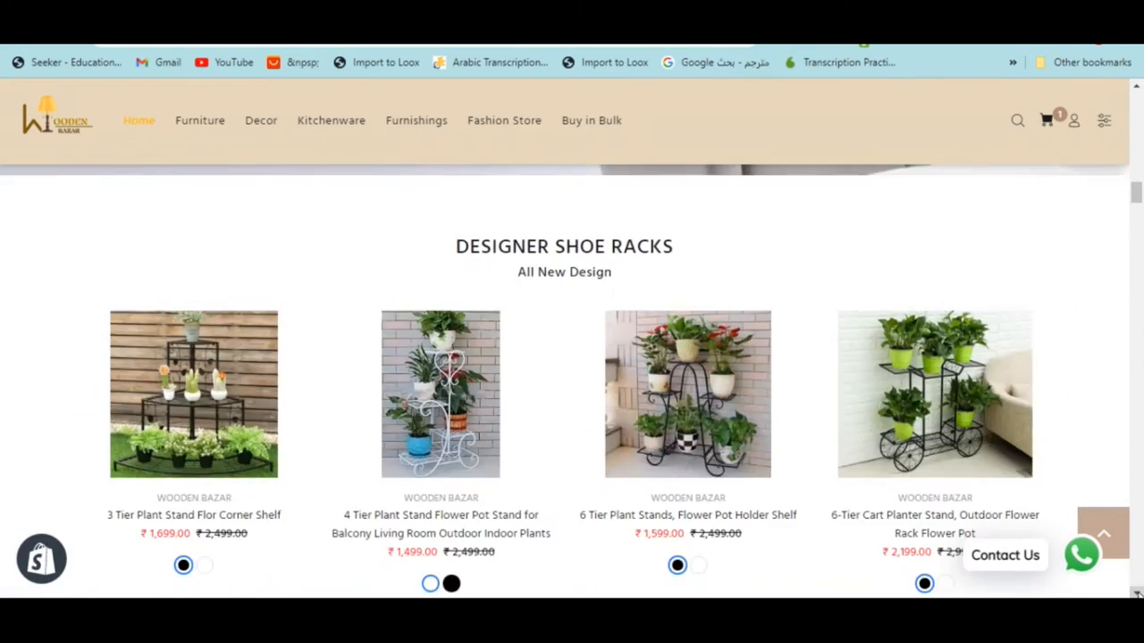
pyautogui.scroll(-3)
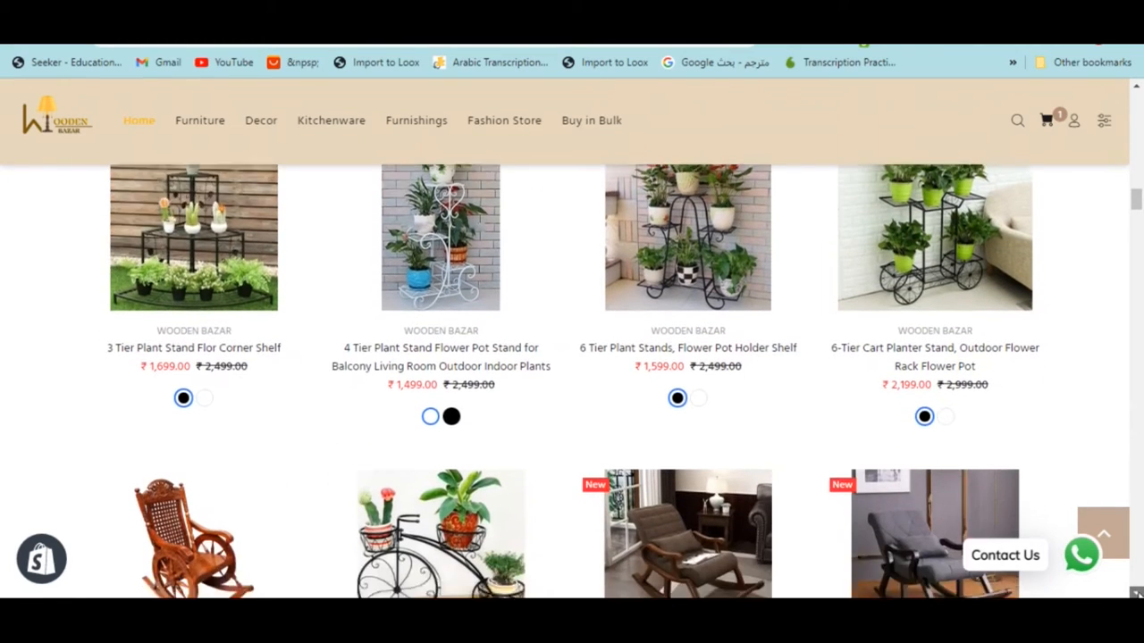
pyautogui.scroll(-3)
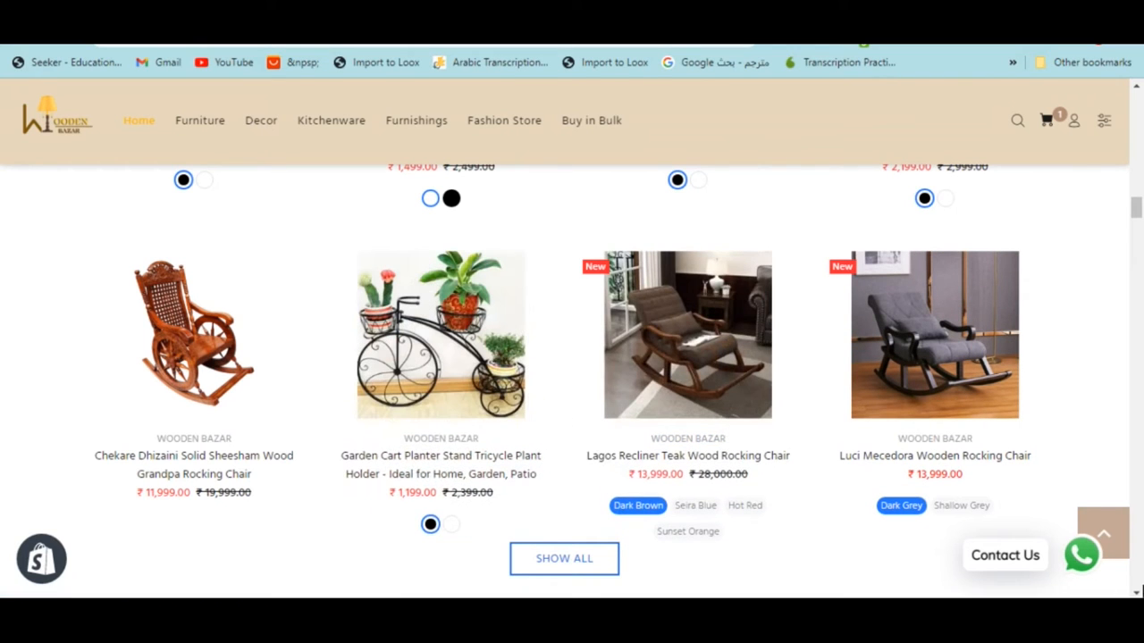
pyautogui.scroll(-3)
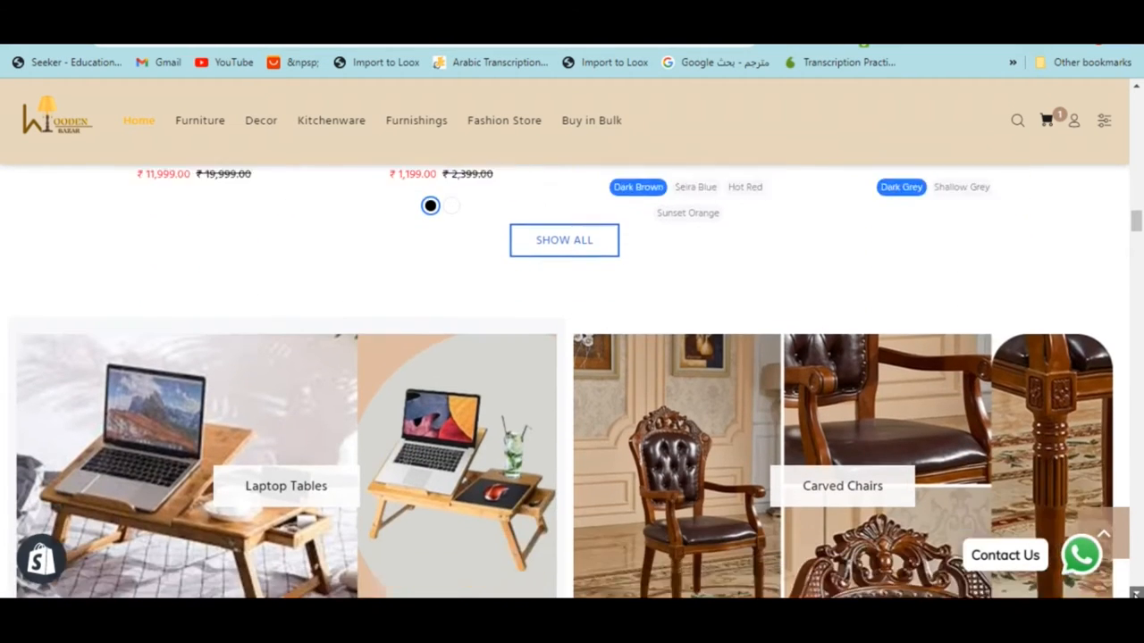
pyautogui.scroll(-3)
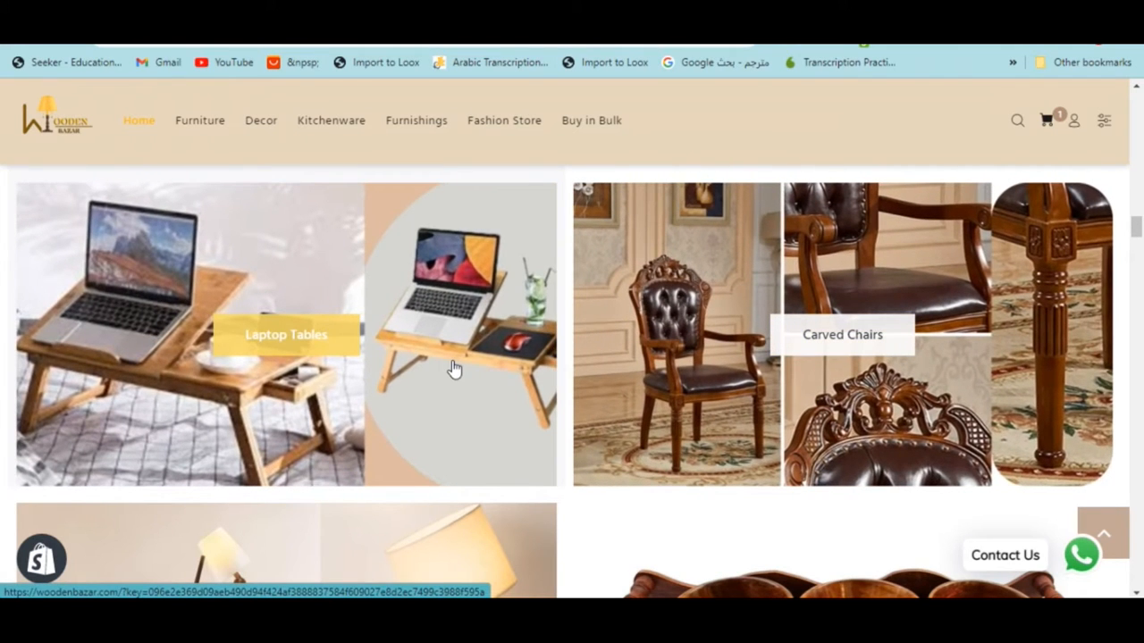
pyautogui.scroll(-3)
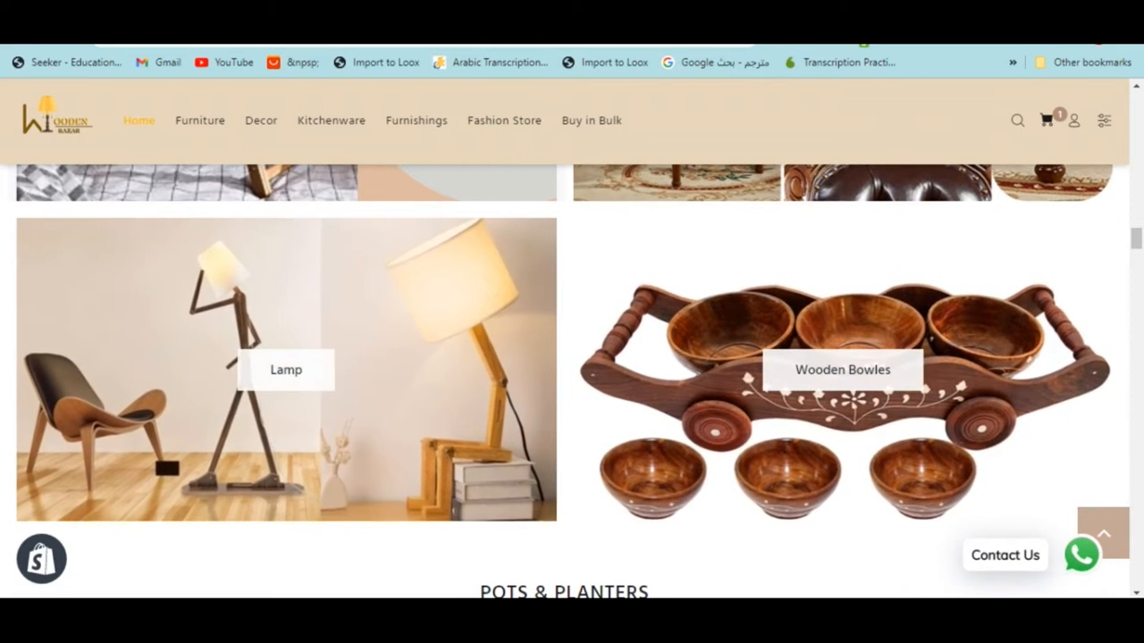
pyautogui.scroll(-3)
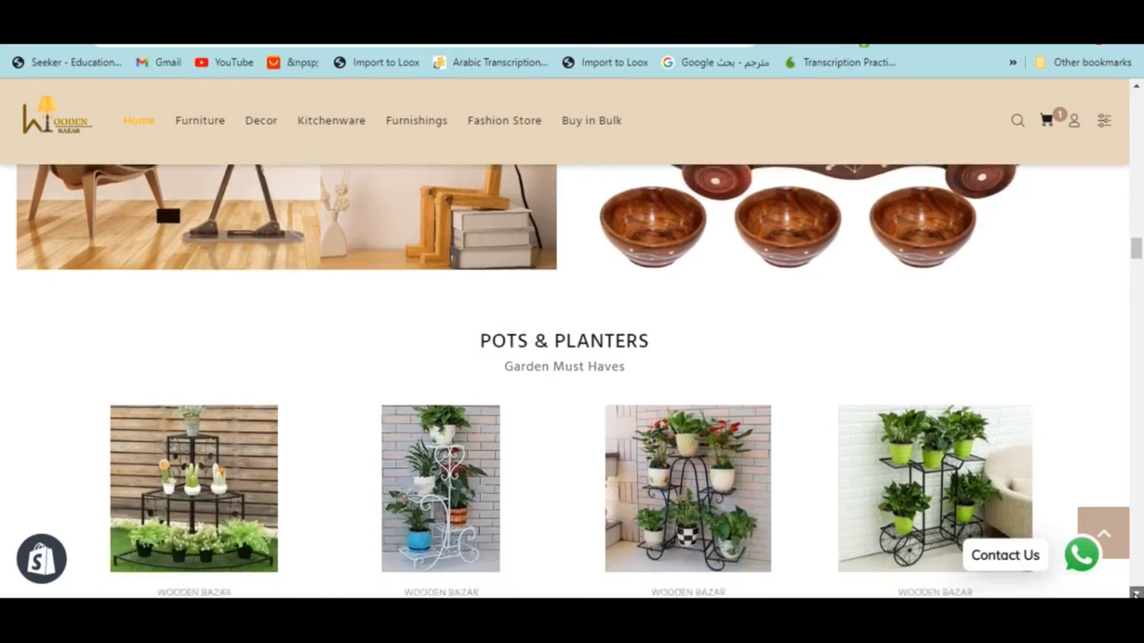
# Scroll past Pots & Planters and the Perfect Design banners to the Wall Decoratives grid
pyautogui.scroll(-3)
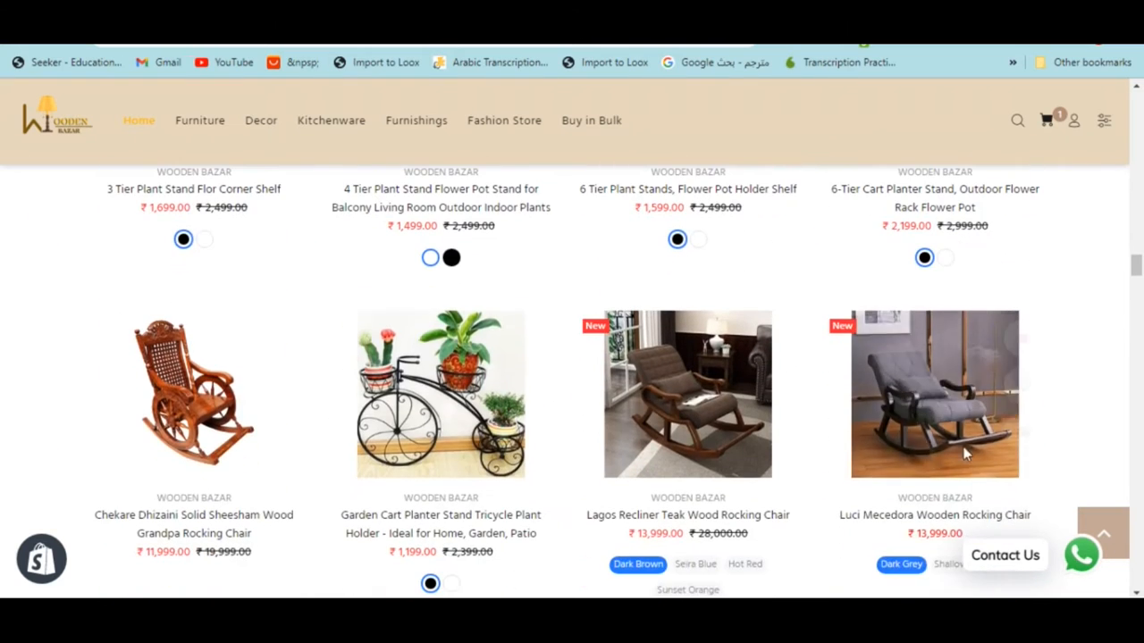
pyautogui.moveTo(934, 393)
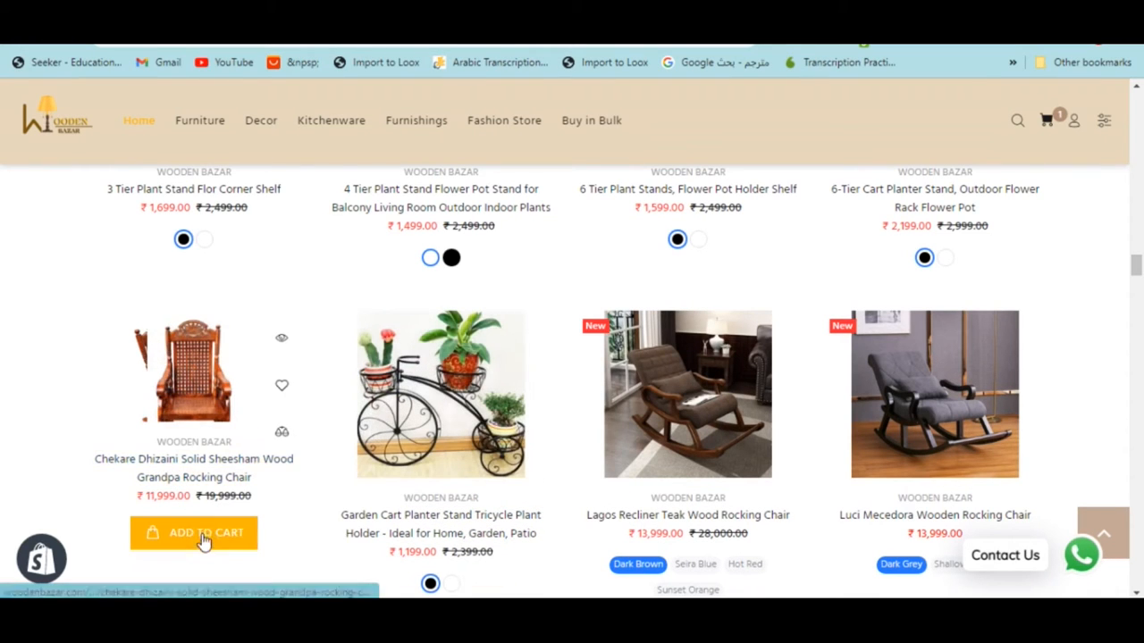
pyautogui.scroll(-3)
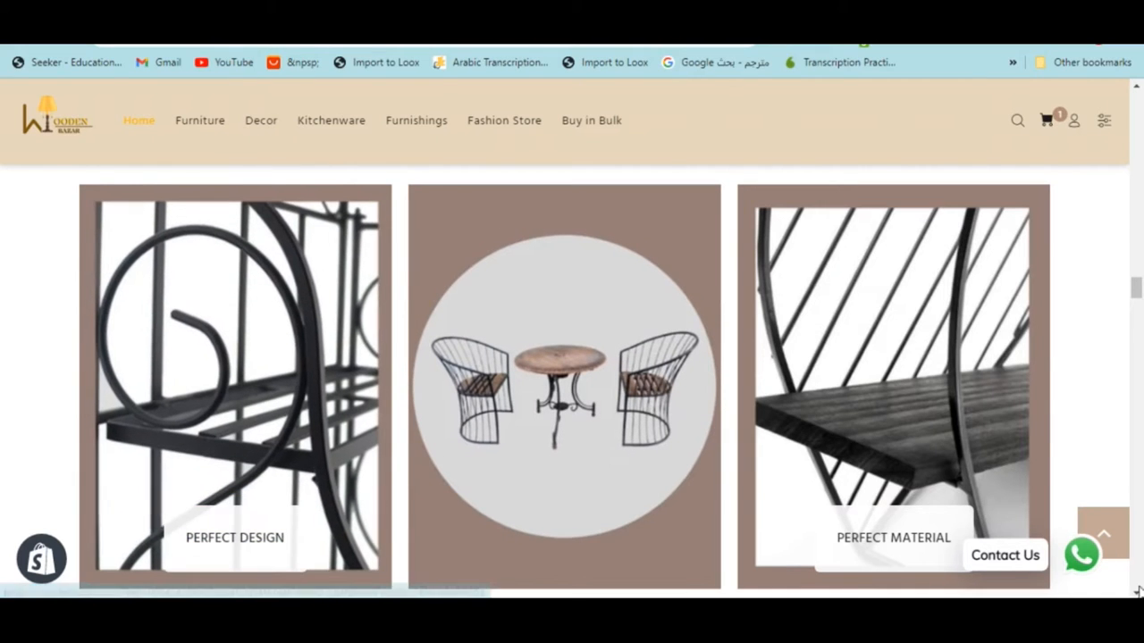
pyautogui.scroll(-3)
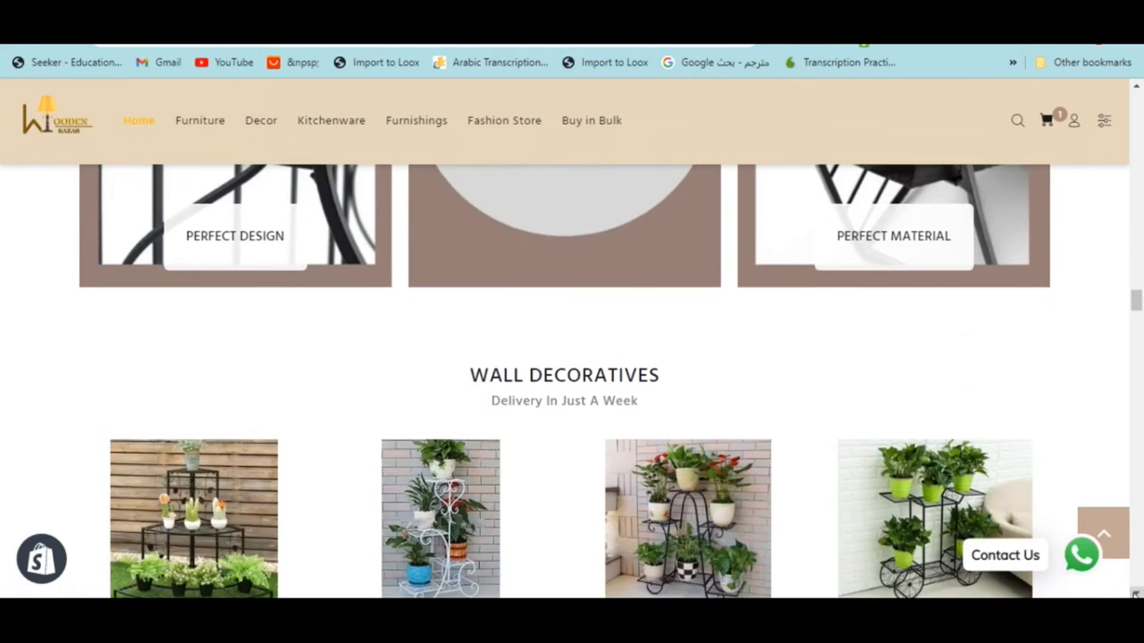
pyautogui.scroll(-3)
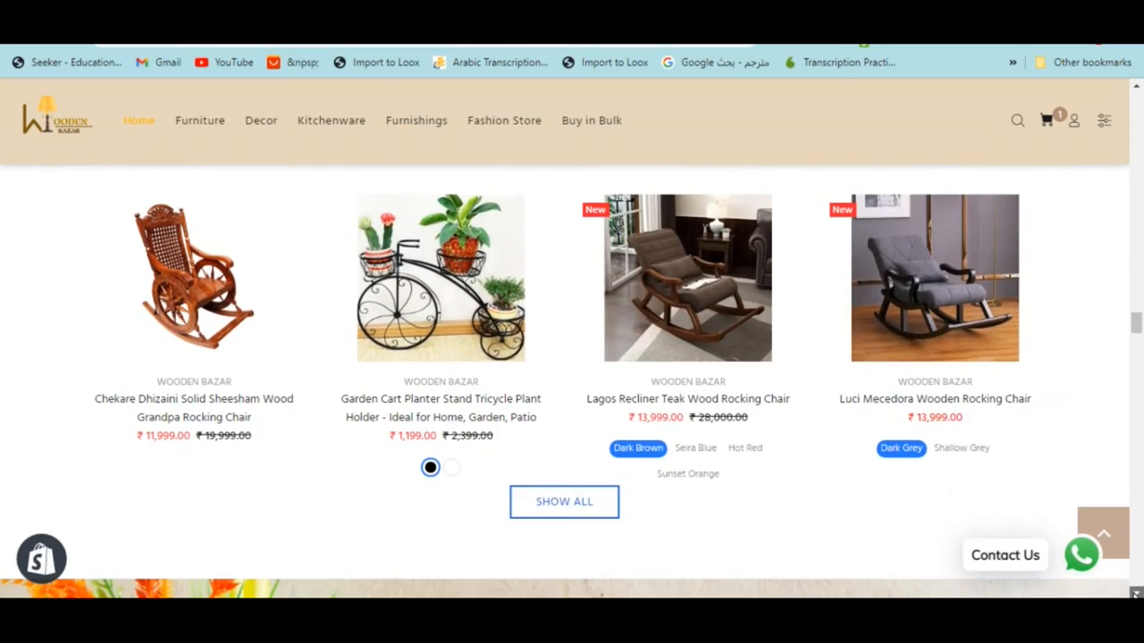
pyautogui.moveTo(813, 498)
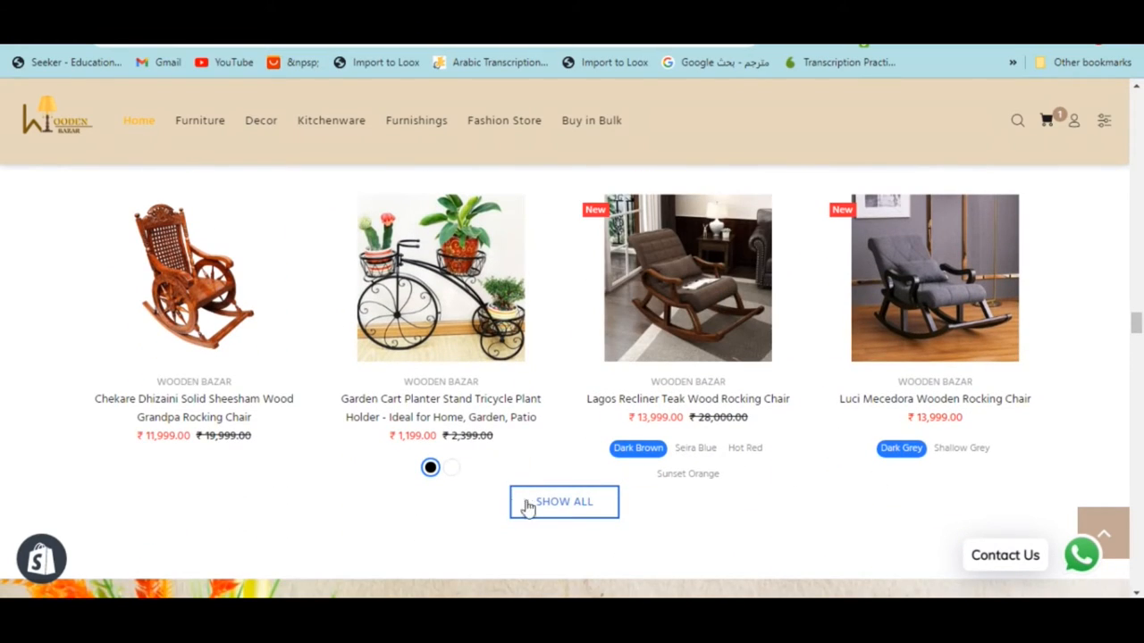
# Scroll past the Save 50% Off offer and Crazy Deals grid to Display Your Lookbook
pyautogui.scroll(-3)
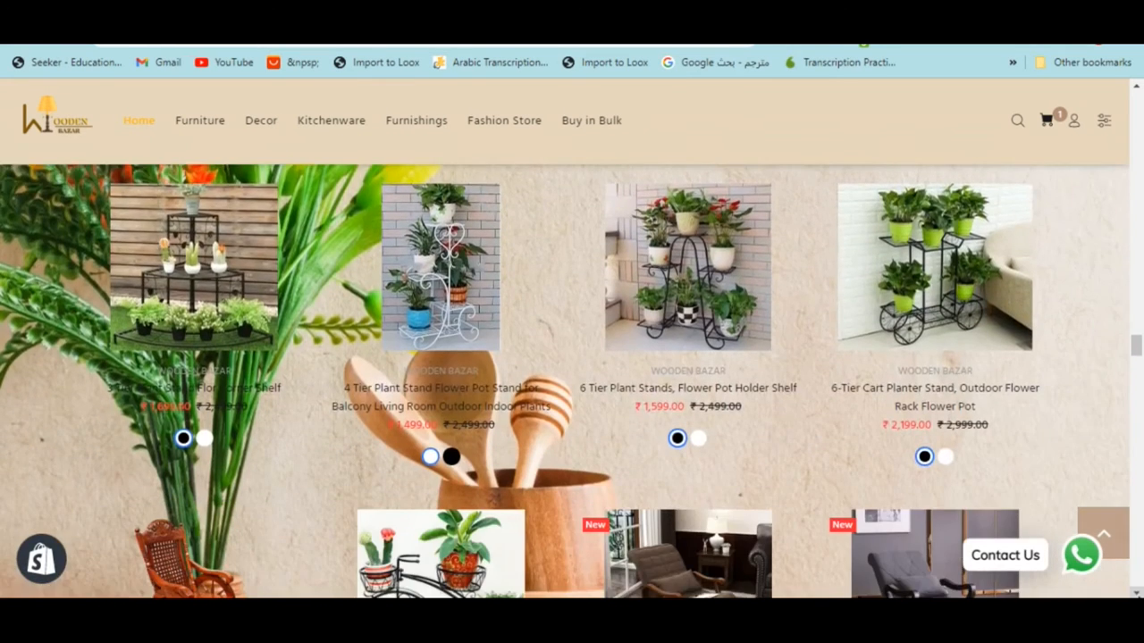
pyautogui.scroll(-3)
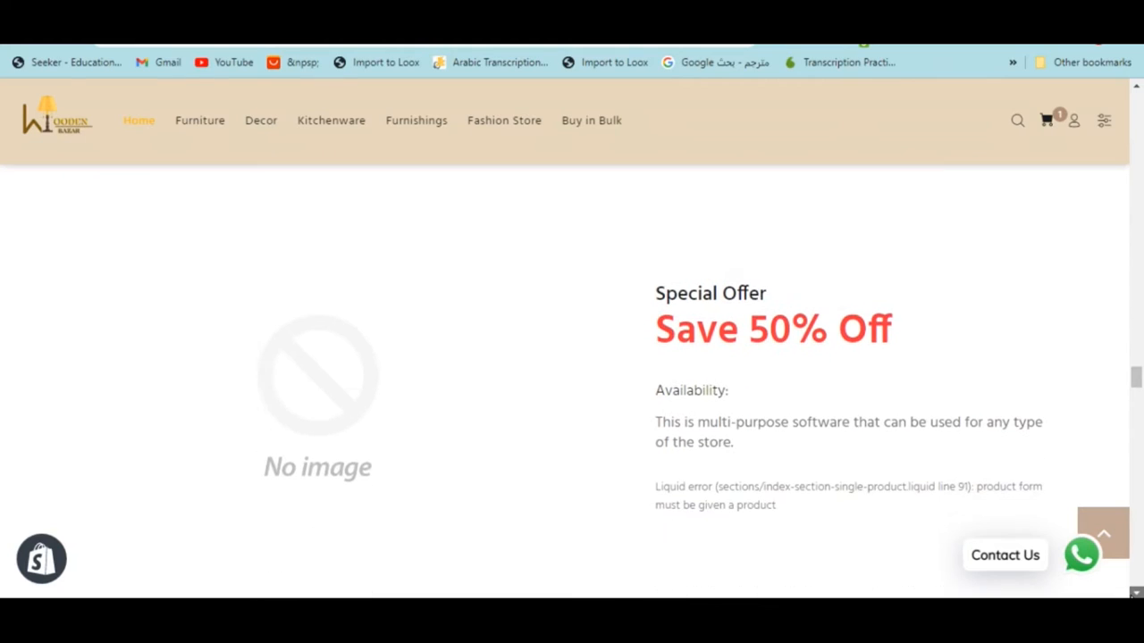
pyautogui.scroll(-3)
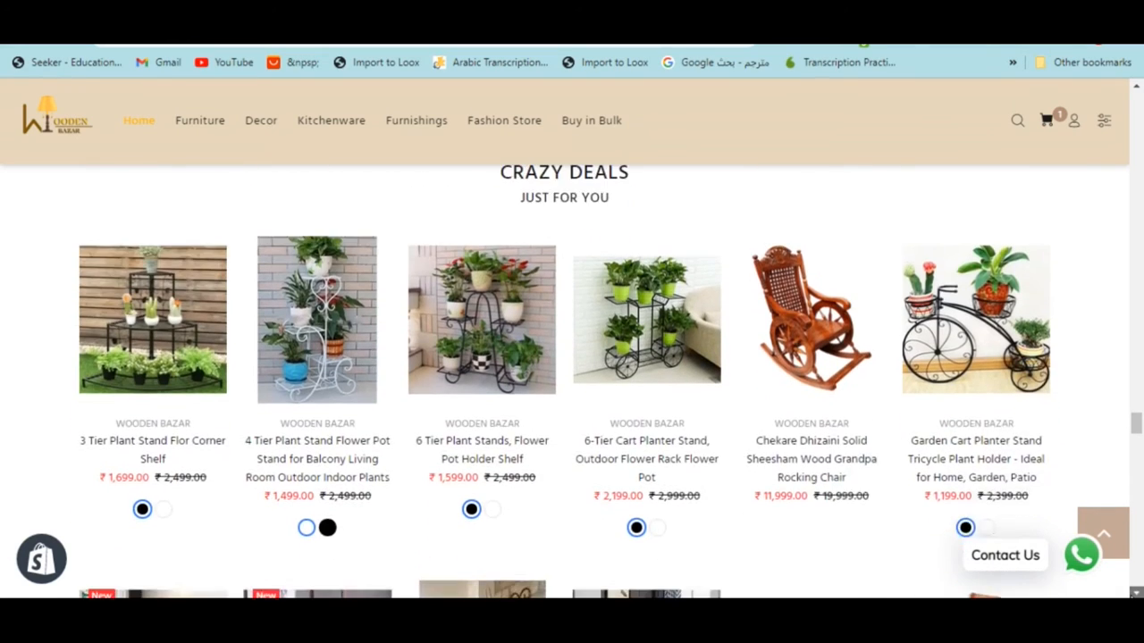
pyautogui.scroll(-3)
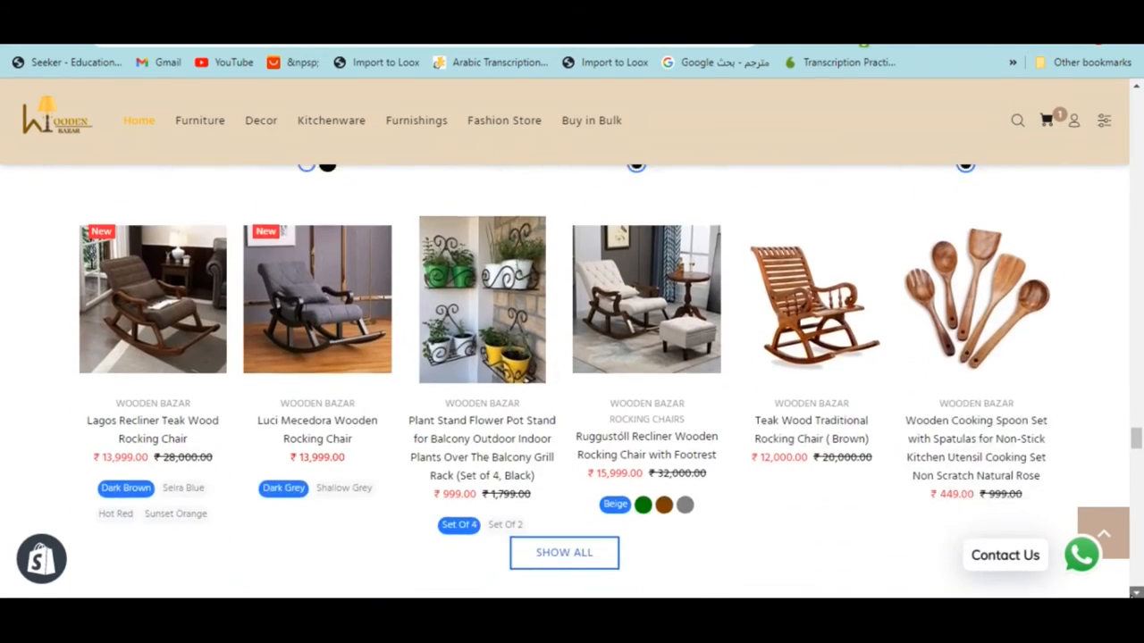
pyautogui.scroll(-3)
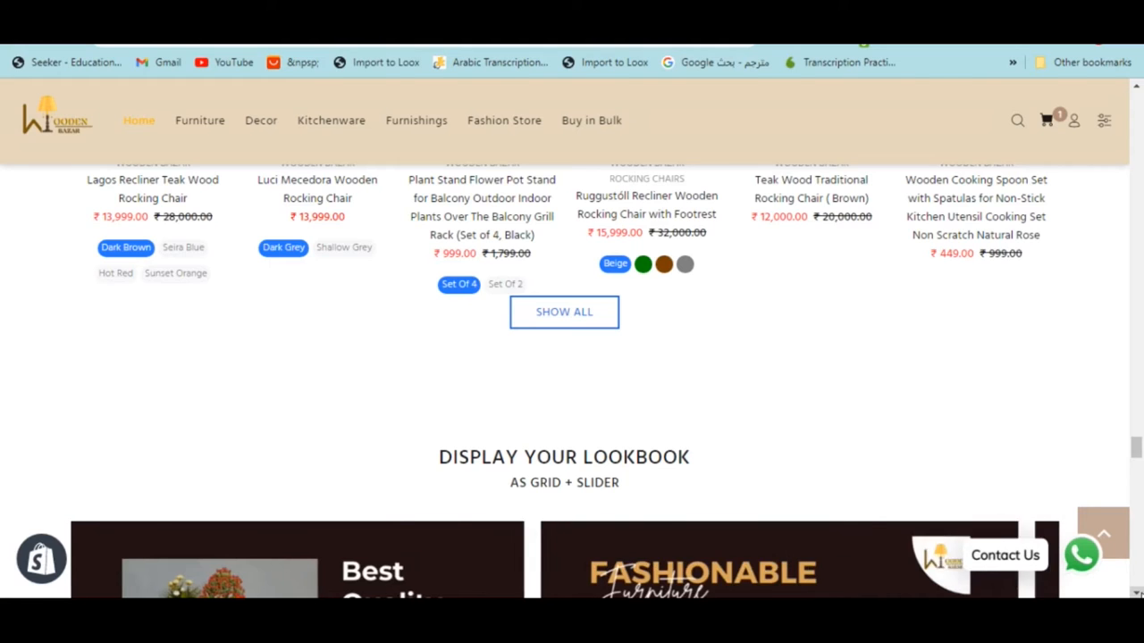
# Scroll through the lookbook slider banners to the Our Collections (Summer 2018) plant stands
pyautogui.scroll(-3)
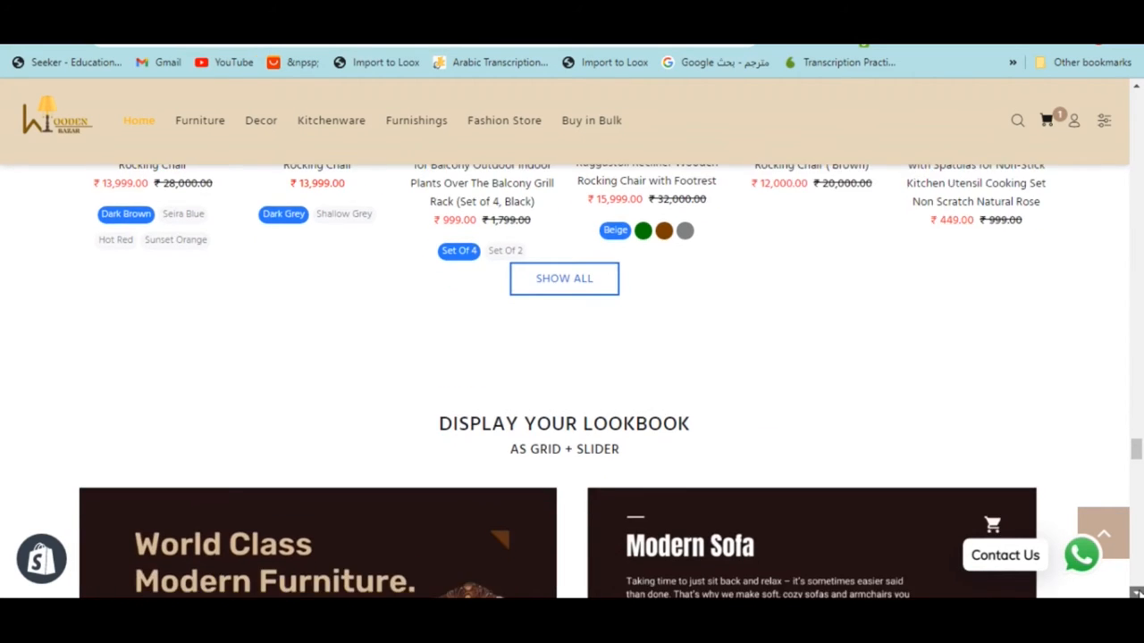
pyautogui.scroll(-3)
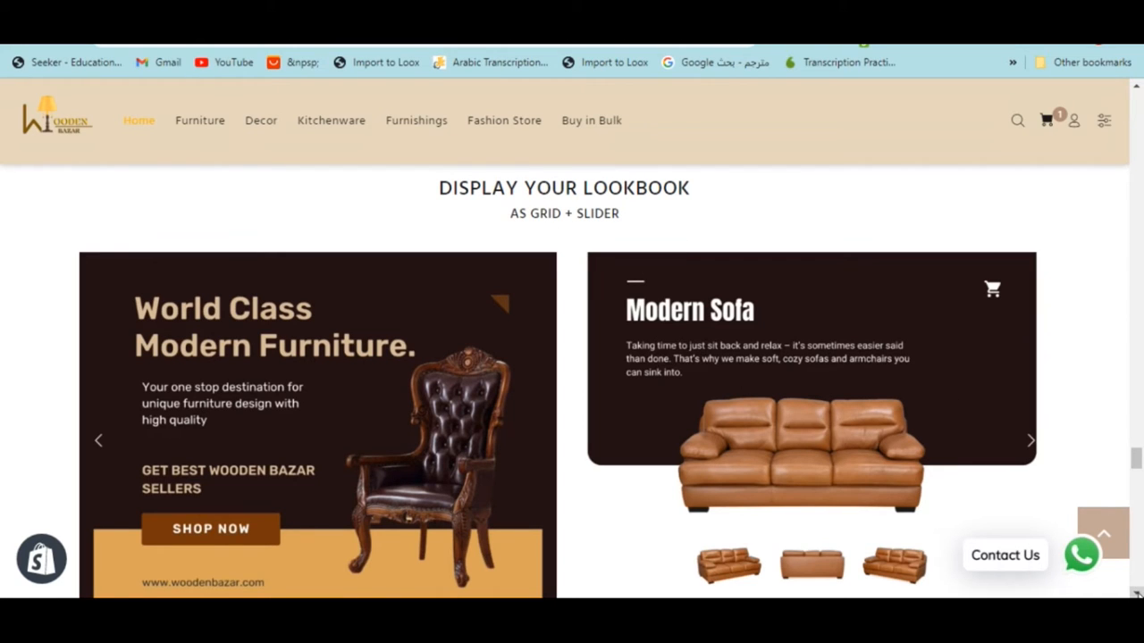
pyautogui.scroll(-3)
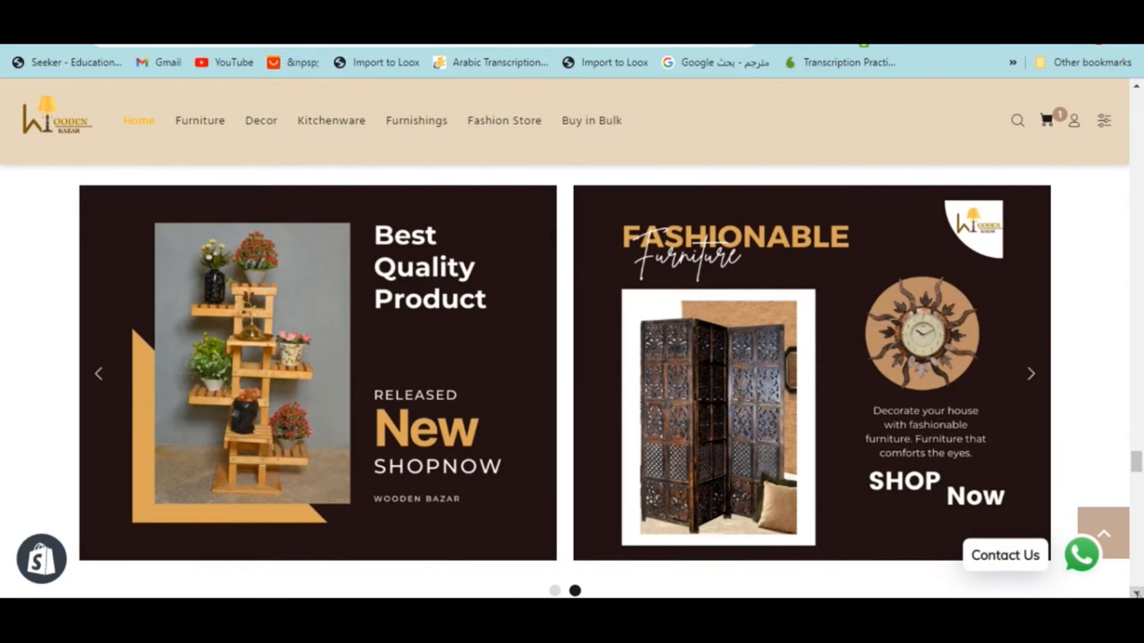
pyautogui.scroll(-3)
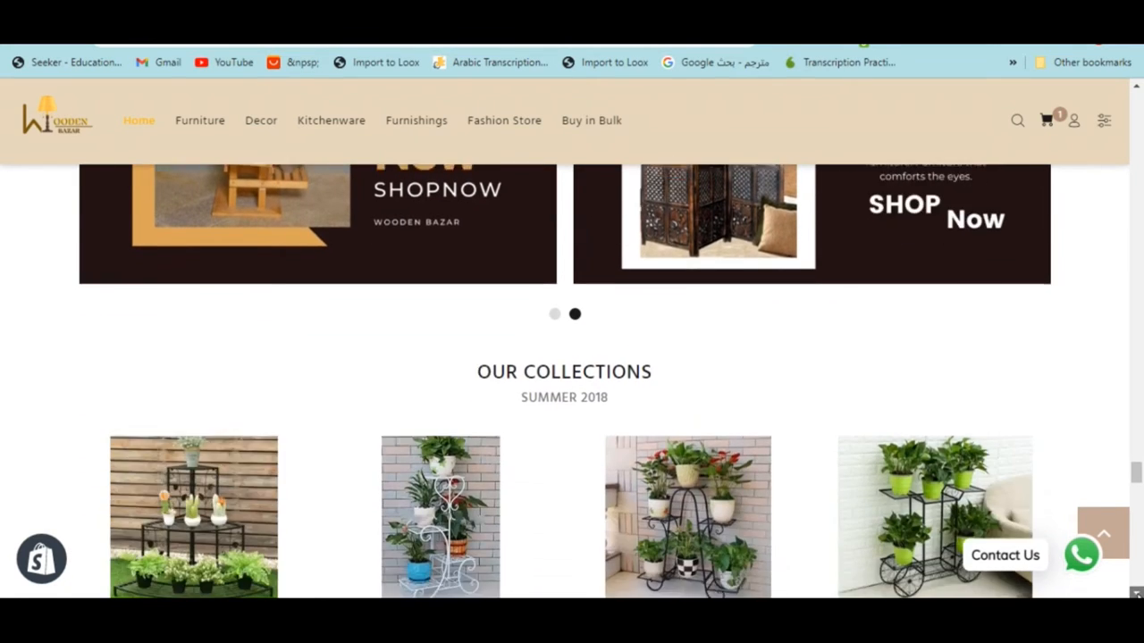
pyautogui.scroll(-3)
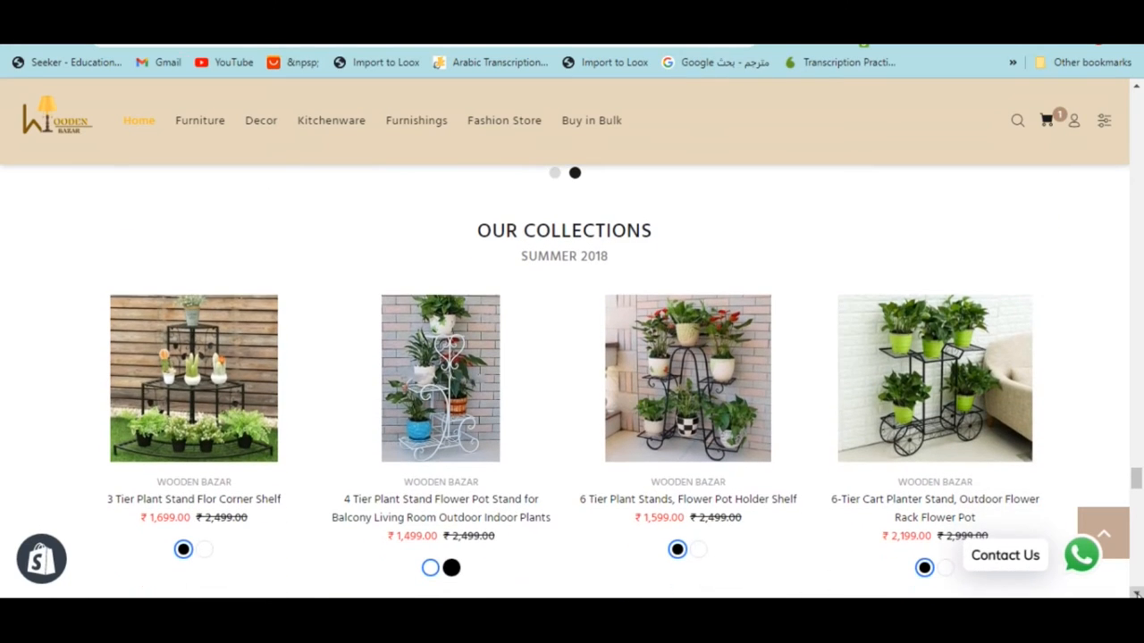
pyautogui.scroll(-3)
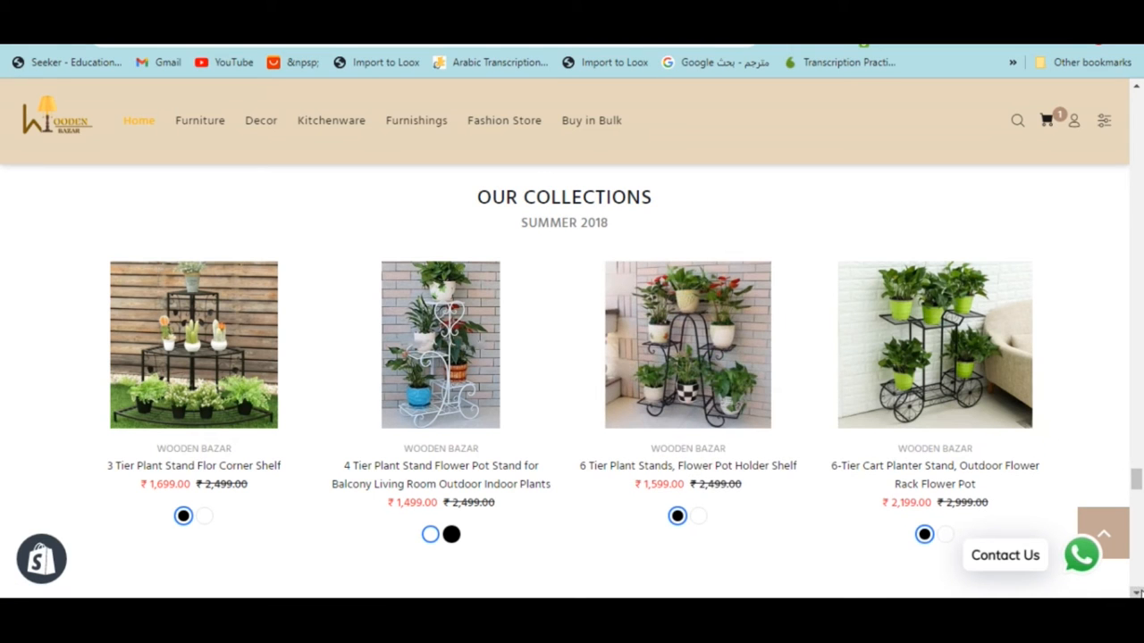
# Scroll through What People Say About Us and the shipping/support highlights
pyautogui.scroll(-3)
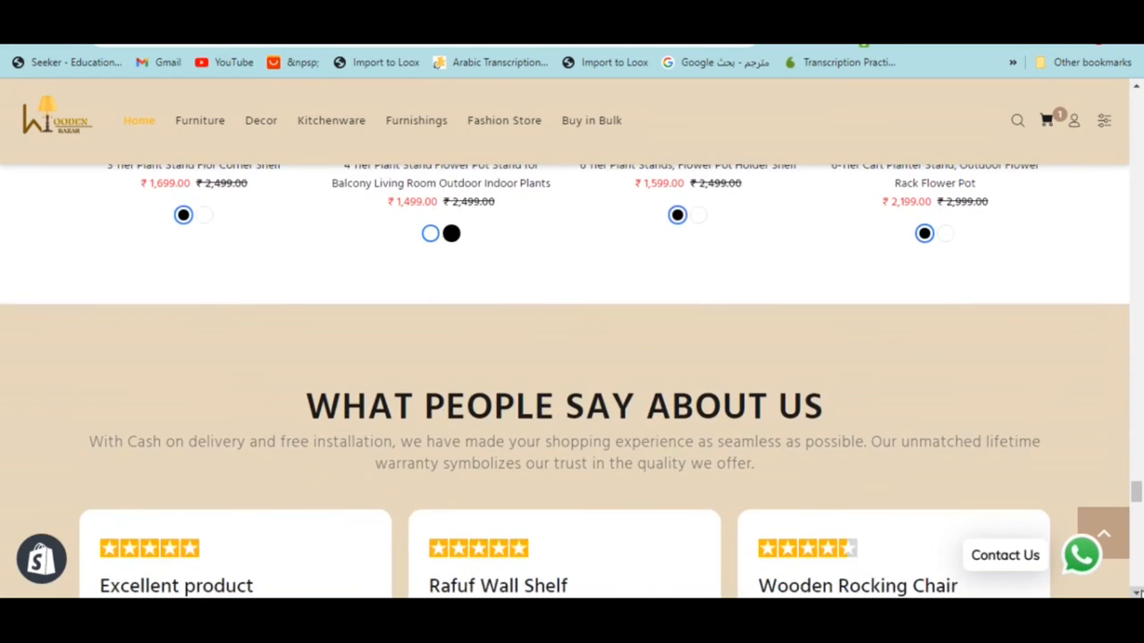
pyautogui.scroll(-3)
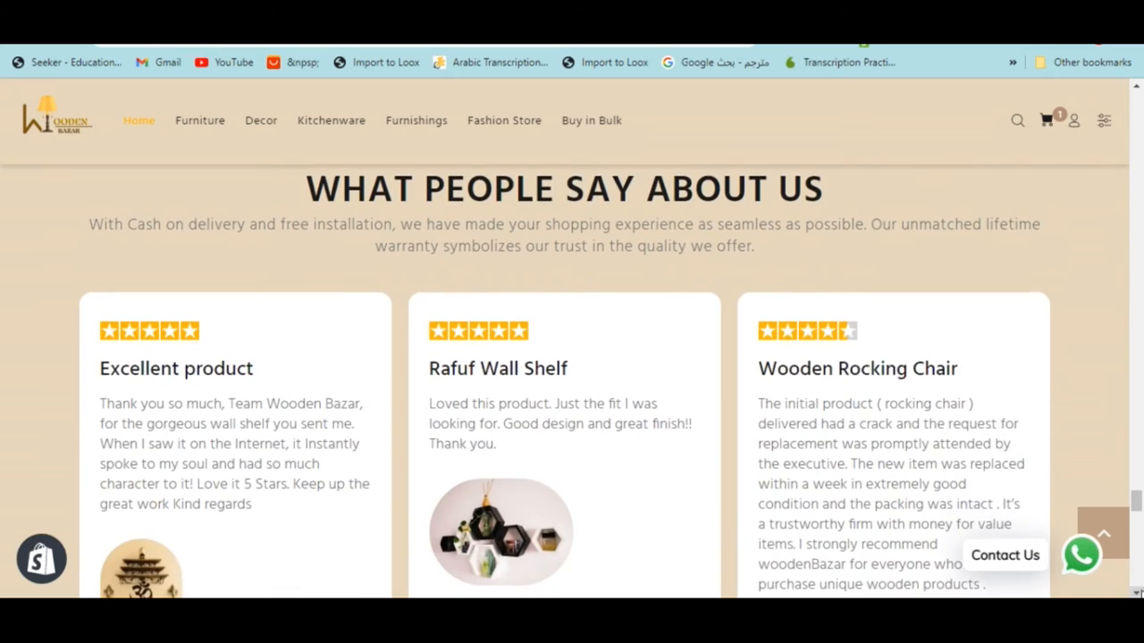
pyautogui.scroll(-3)
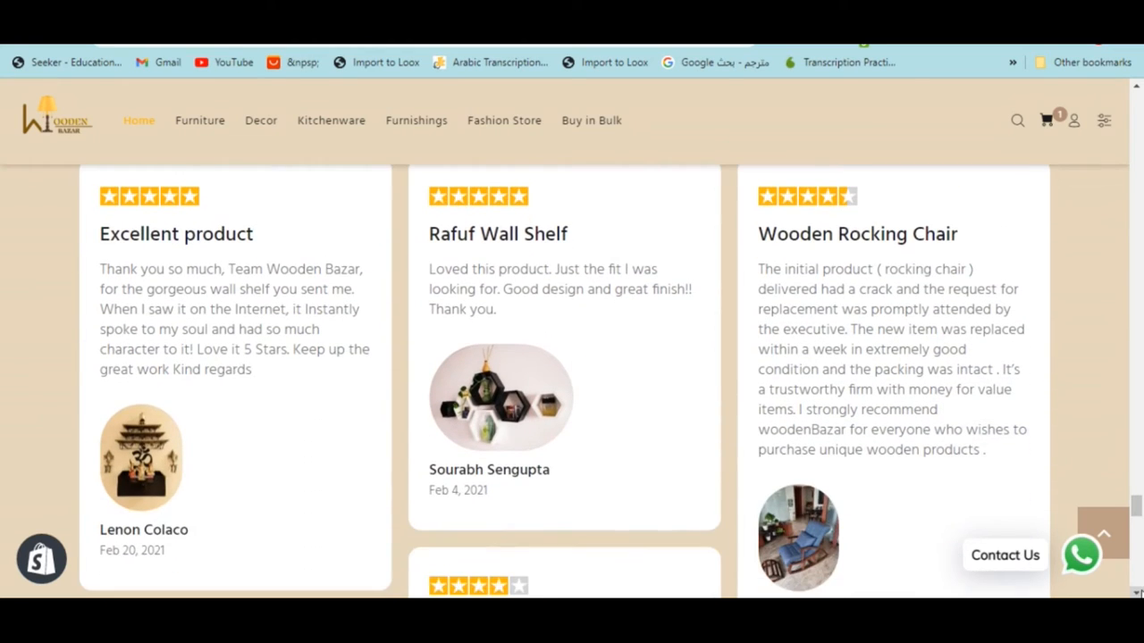
pyautogui.scroll(-3)
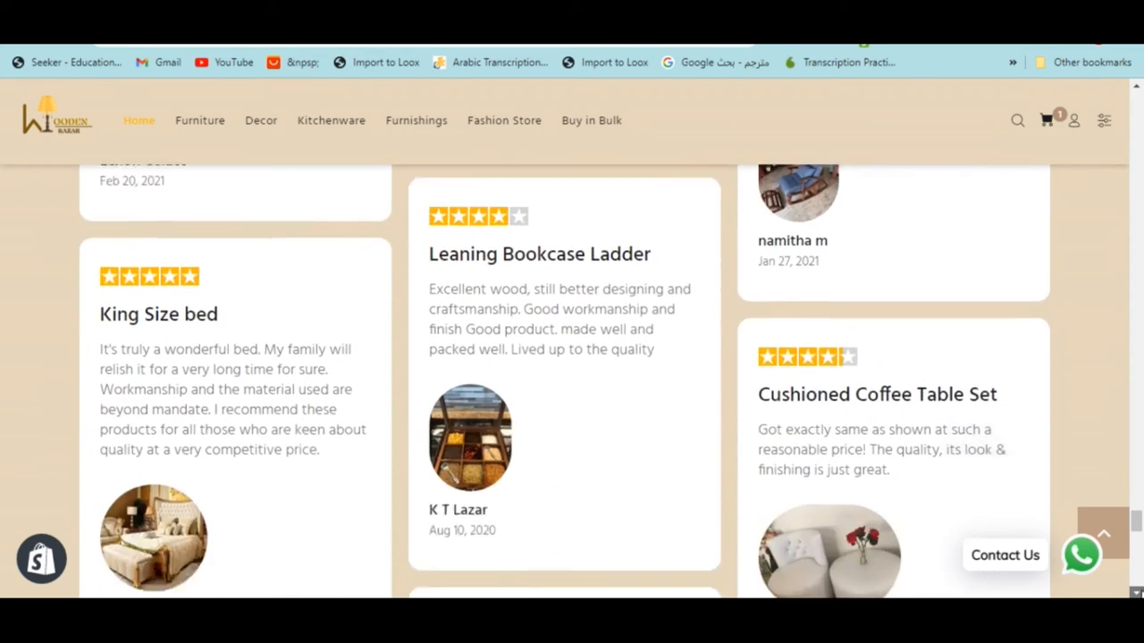
pyautogui.scroll(-3)
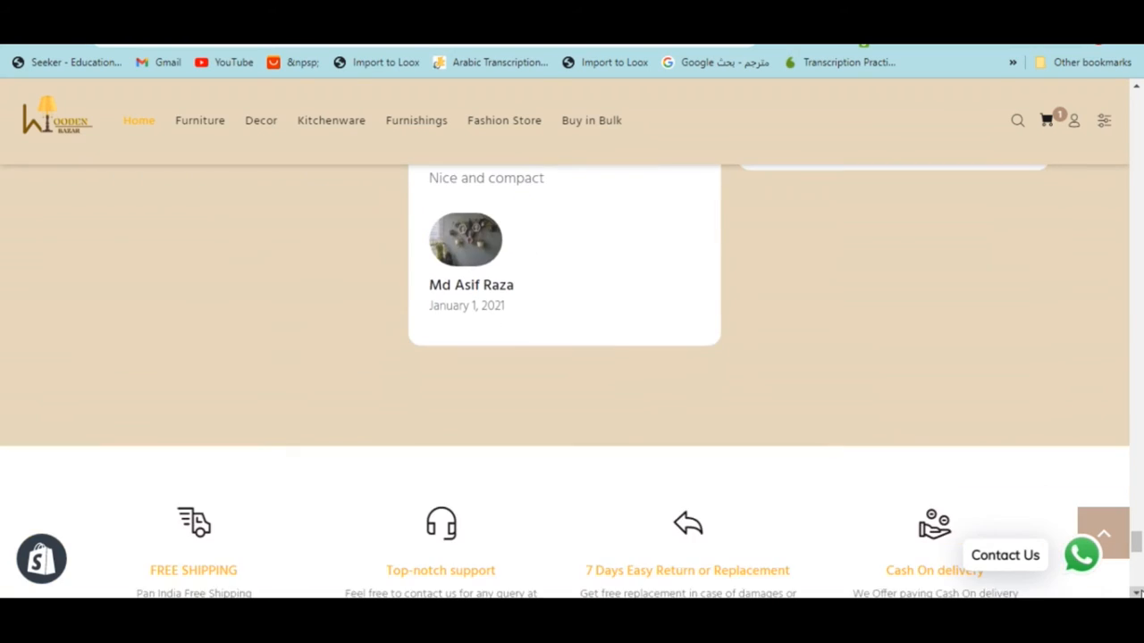
pyautogui.scroll(-3)
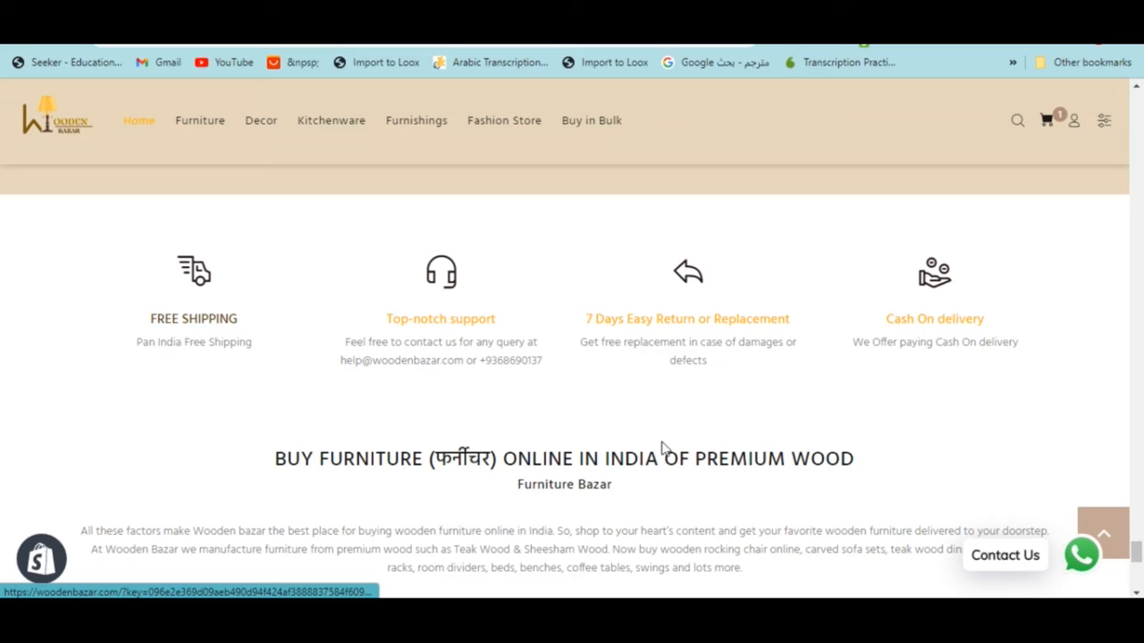
# Reach the footer and open the Cleaning & Care furniture tips page
pyautogui.scroll(-3)
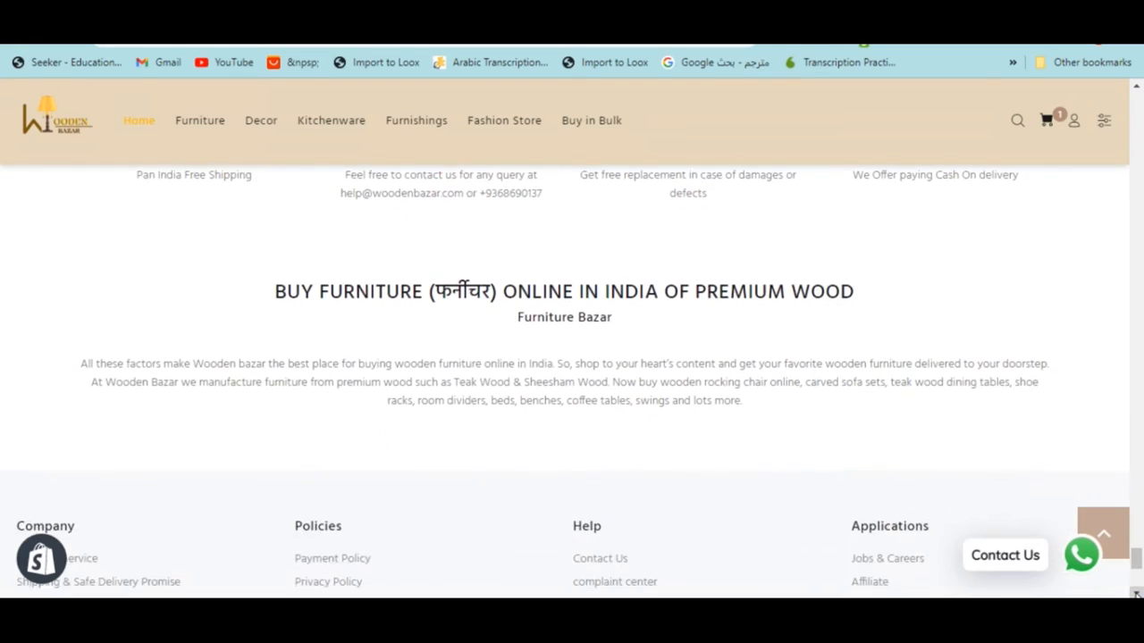
pyautogui.scroll(-3)
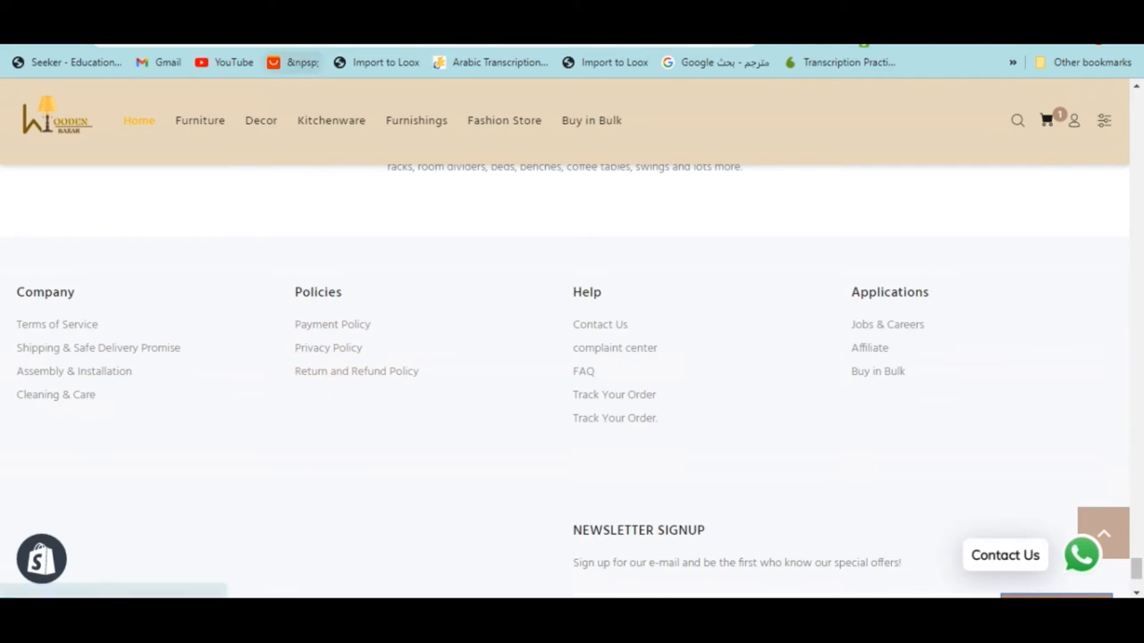
pyautogui.click(55, 394)
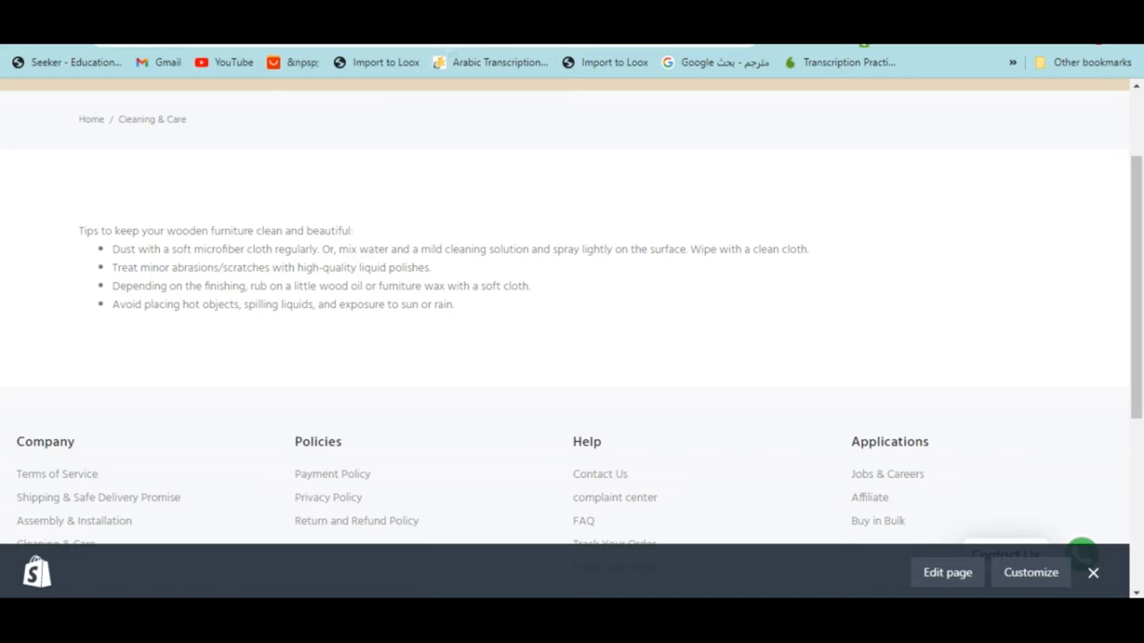
# Open Jobs & Careers from the footer's Applications links to see Come Join Us
pyautogui.click(614, 543)
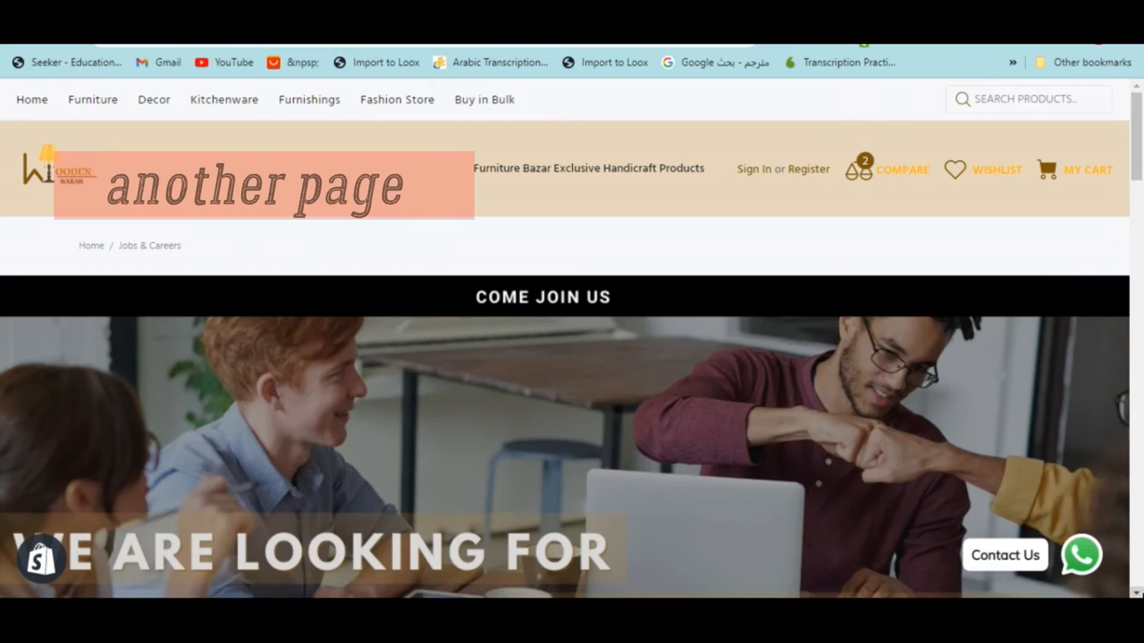
# Scroll past the Jobs & Careers form to the footer and open Affiliate under Applications
pyautogui.scroll(-3)
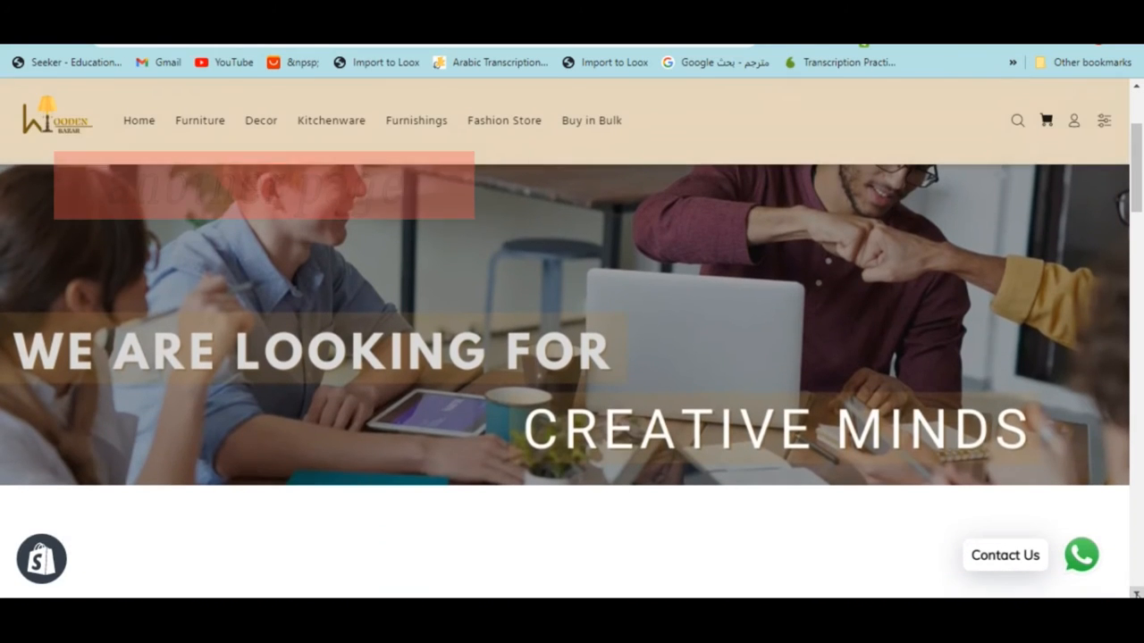
pyautogui.scroll(-3)
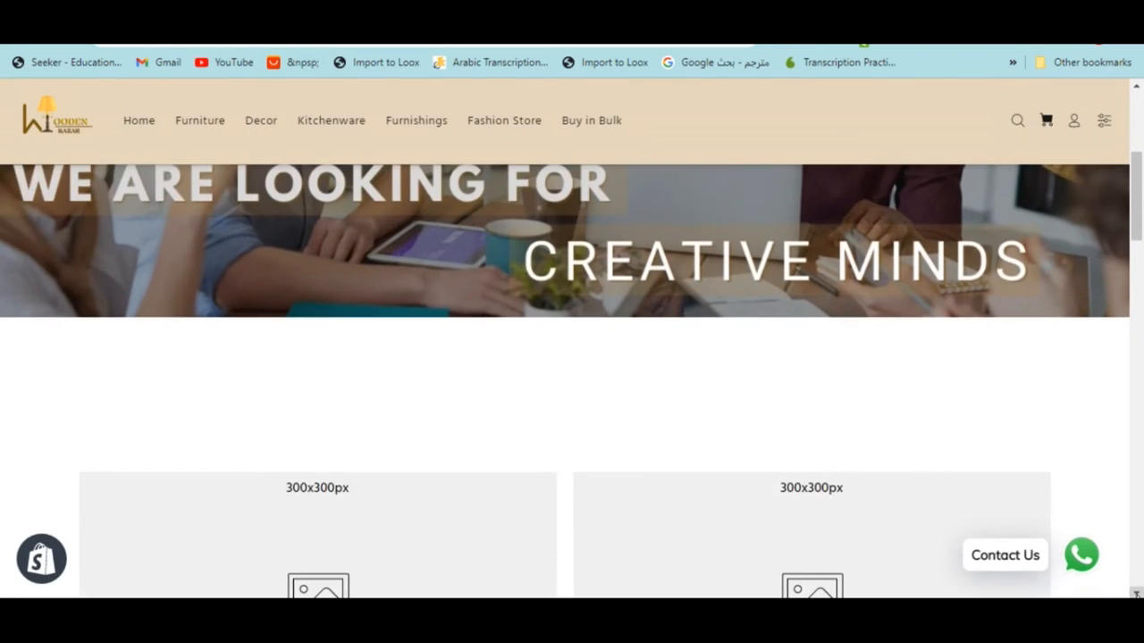
pyautogui.scroll(-3)
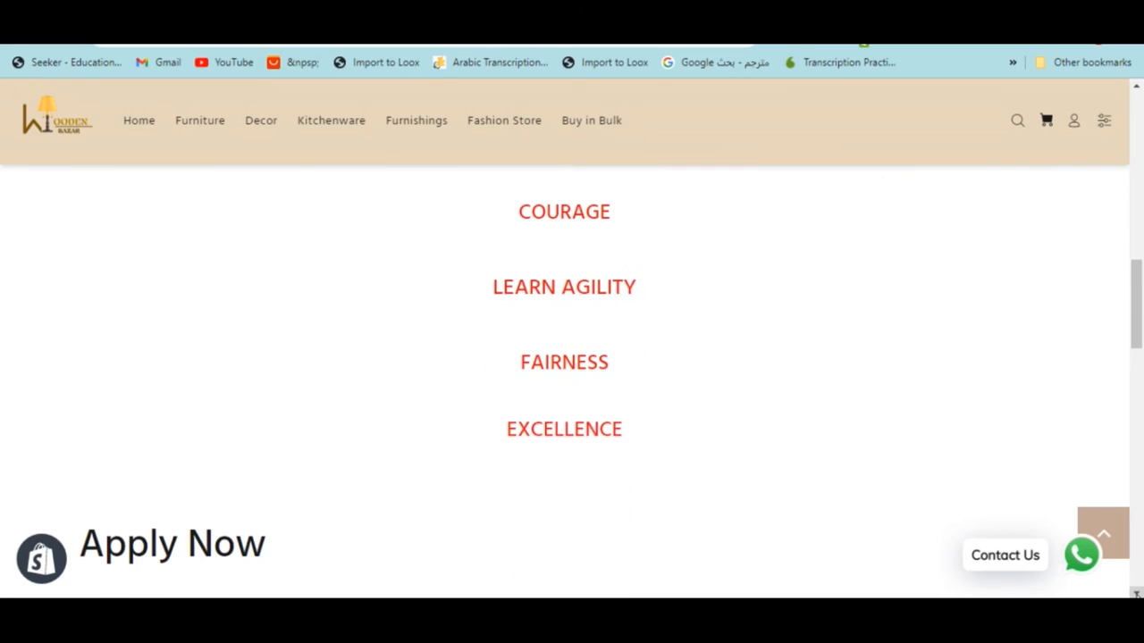
pyautogui.scroll(-3)
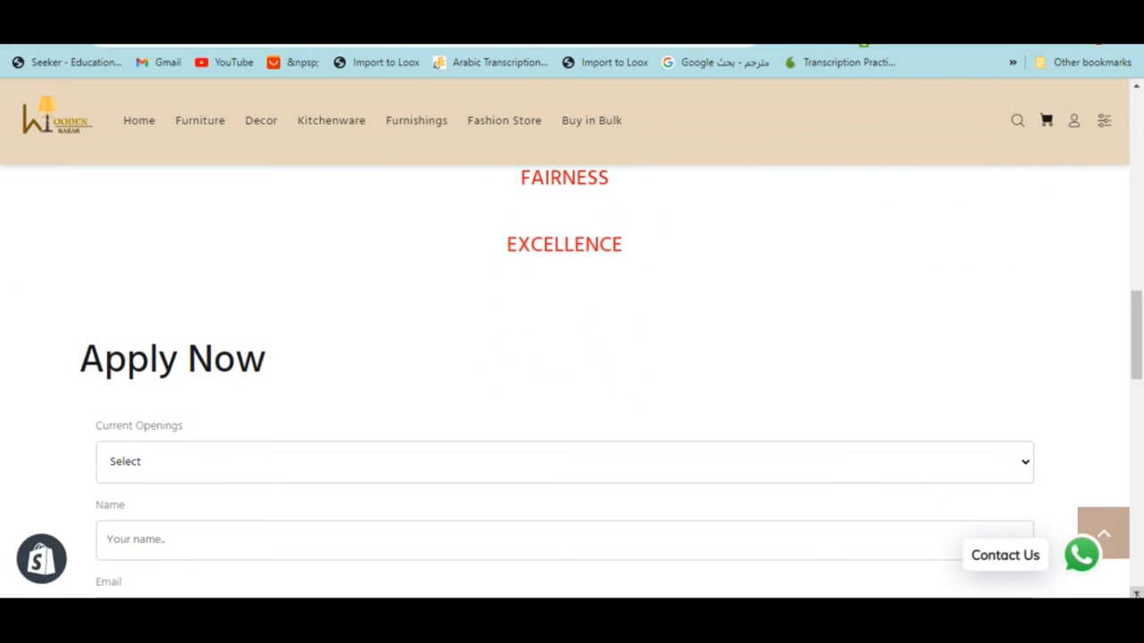
pyautogui.scroll(-3)
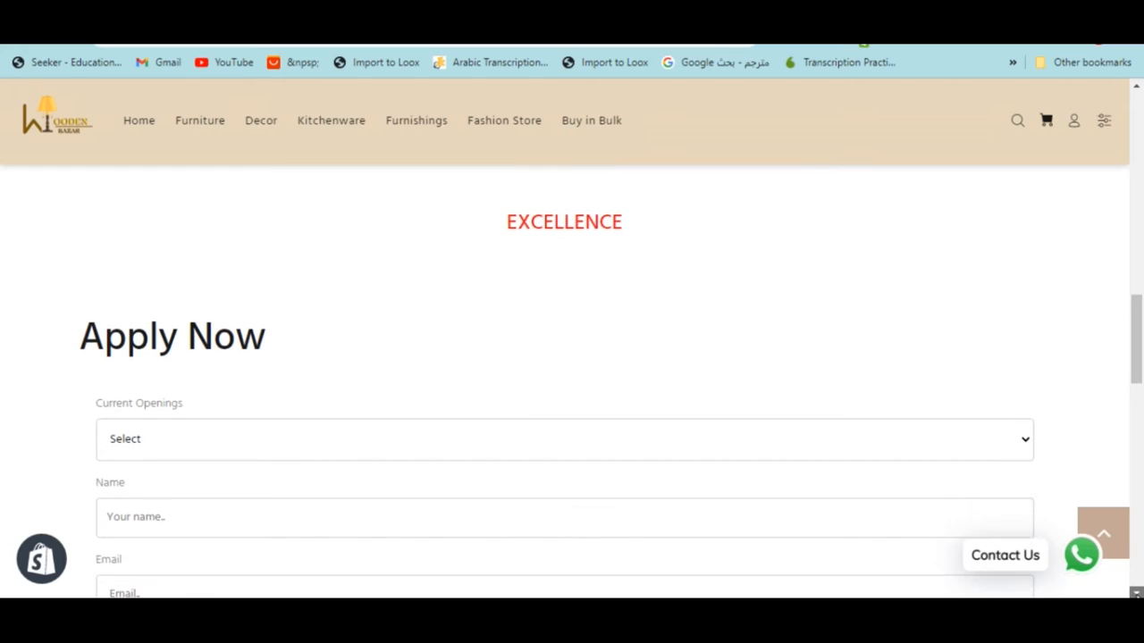
pyautogui.scroll(-3)
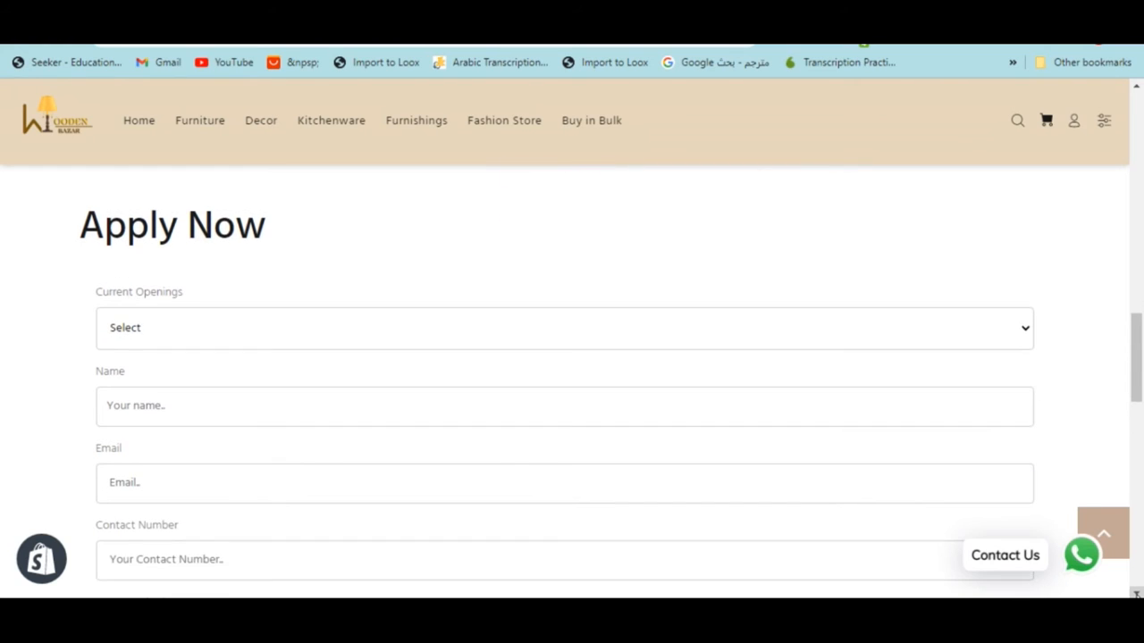
pyautogui.scroll(-3)
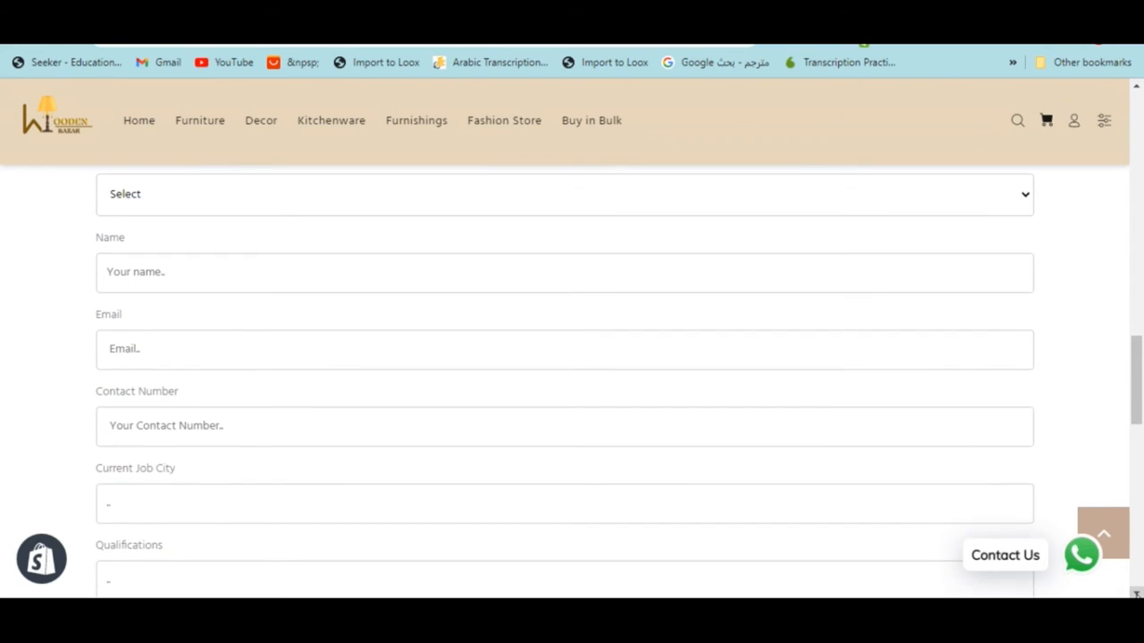
pyautogui.scroll(-3)
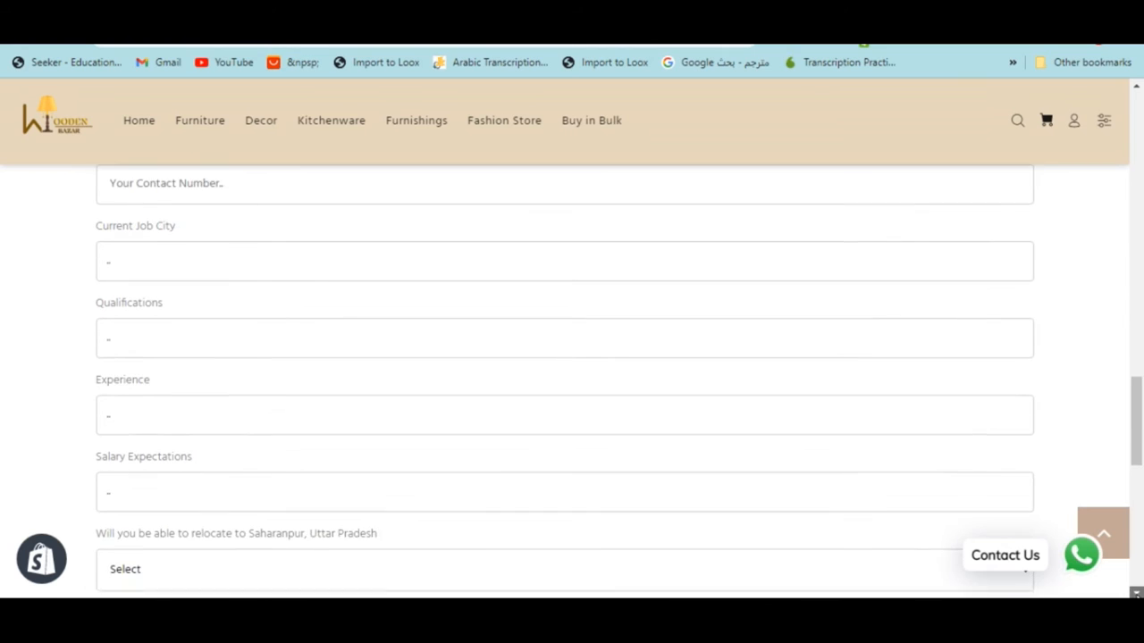
pyautogui.scroll(-3)
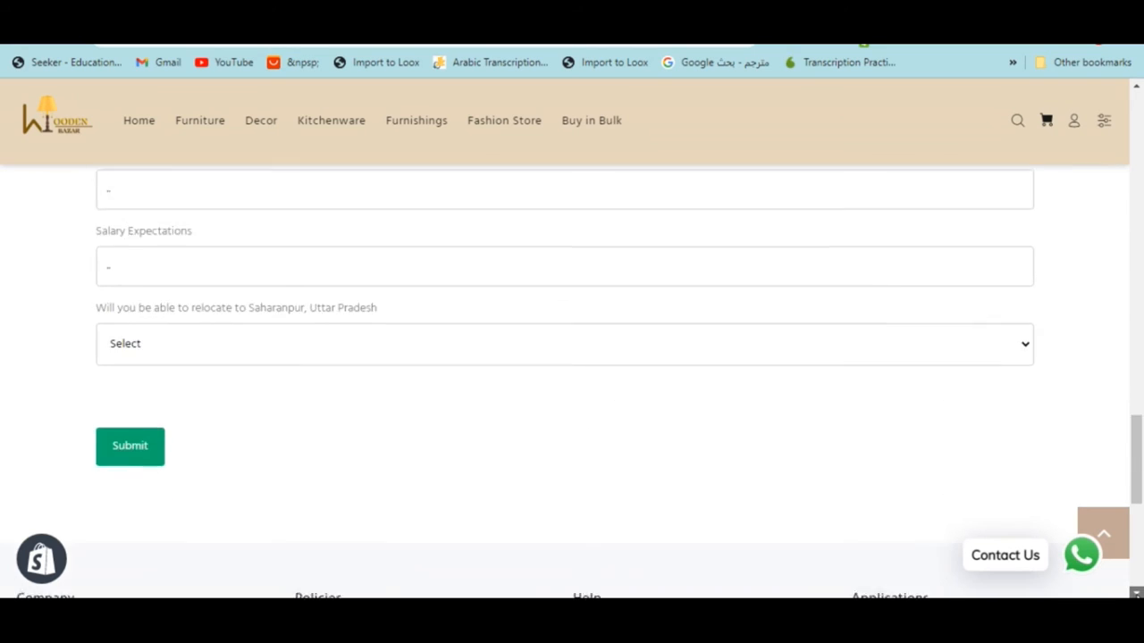
pyautogui.scroll(-3)
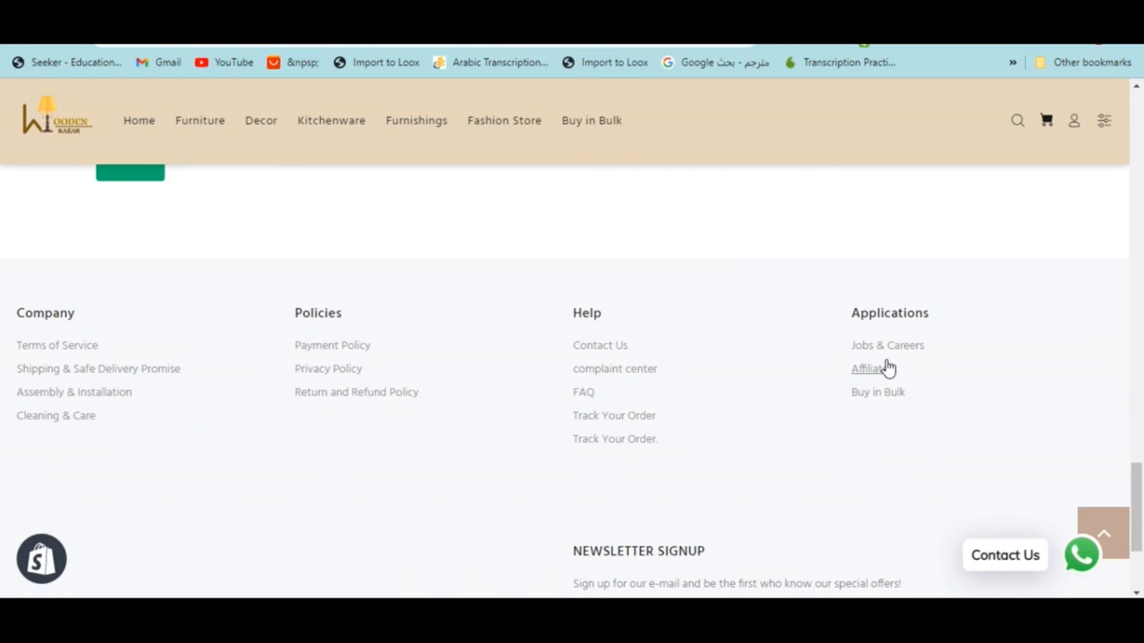
pyautogui.click(869, 368)
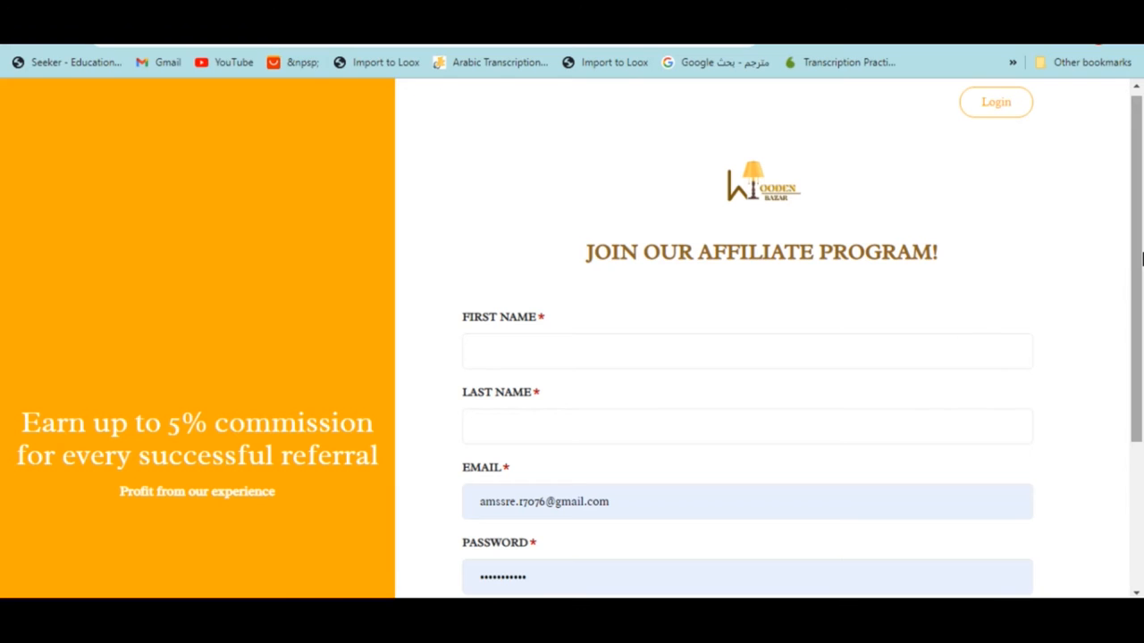
# Scroll through the Join Our Affiliate Program page to its sign-up form
pyautogui.scroll(-3)
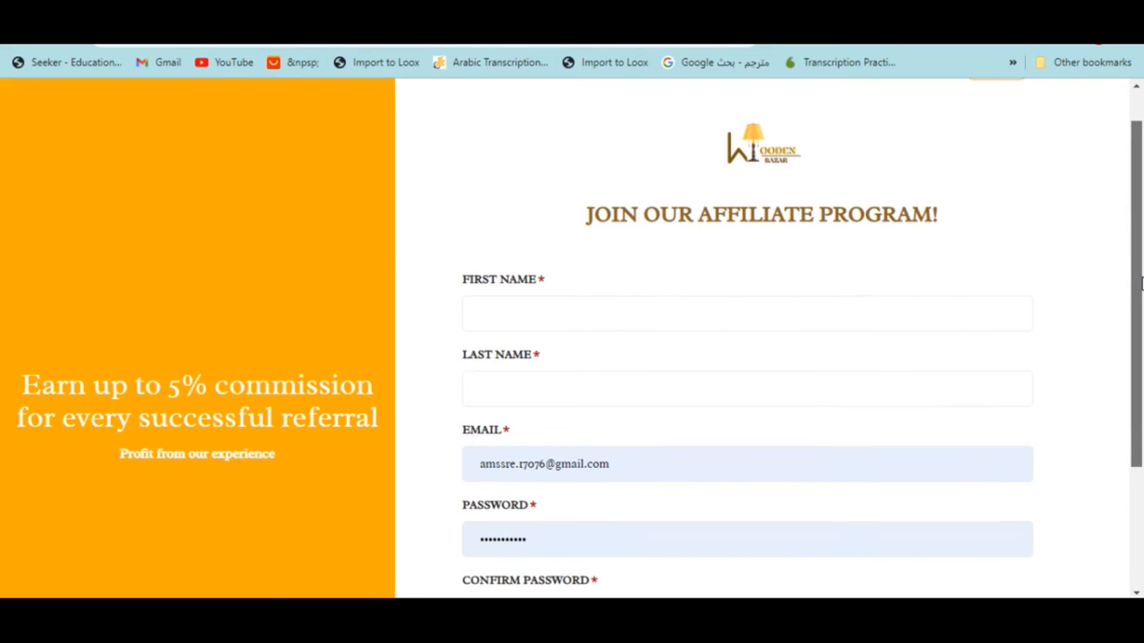
pyautogui.scroll(-3)
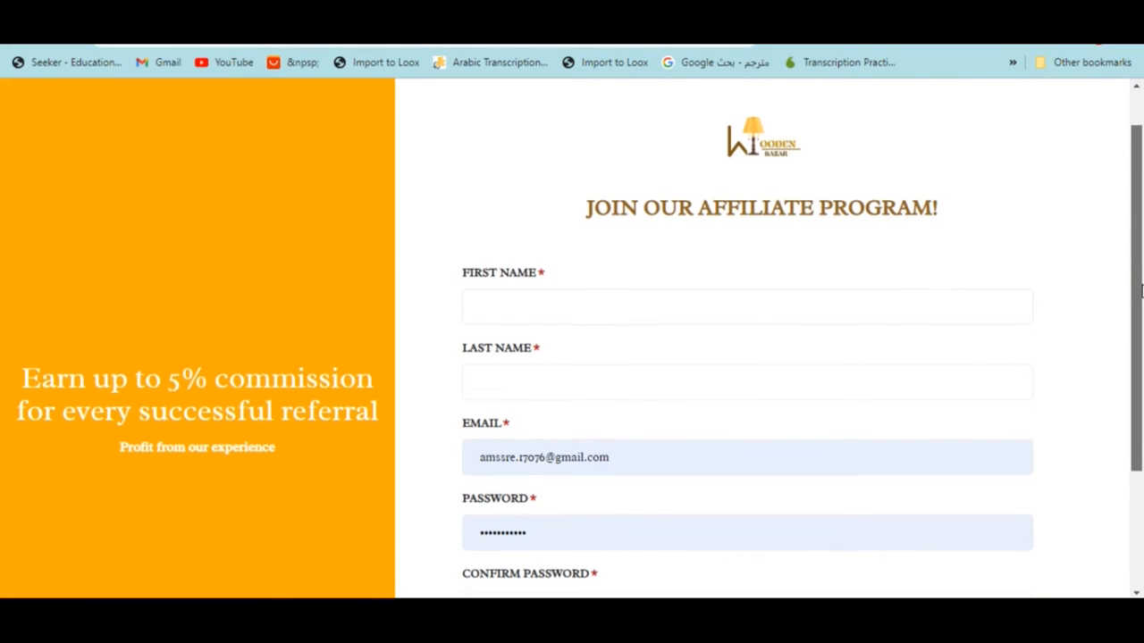
pyautogui.scroll(-3)
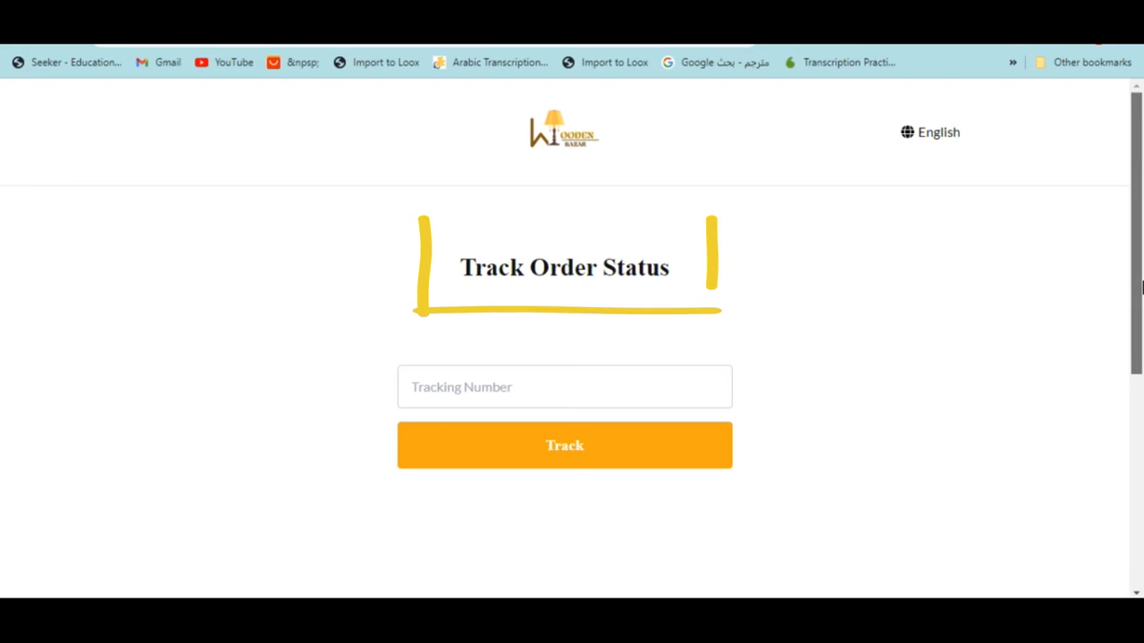
# Scroll down the Track Order Status page past the tracking-number form, then back up
pyautogui.scroll(-3)
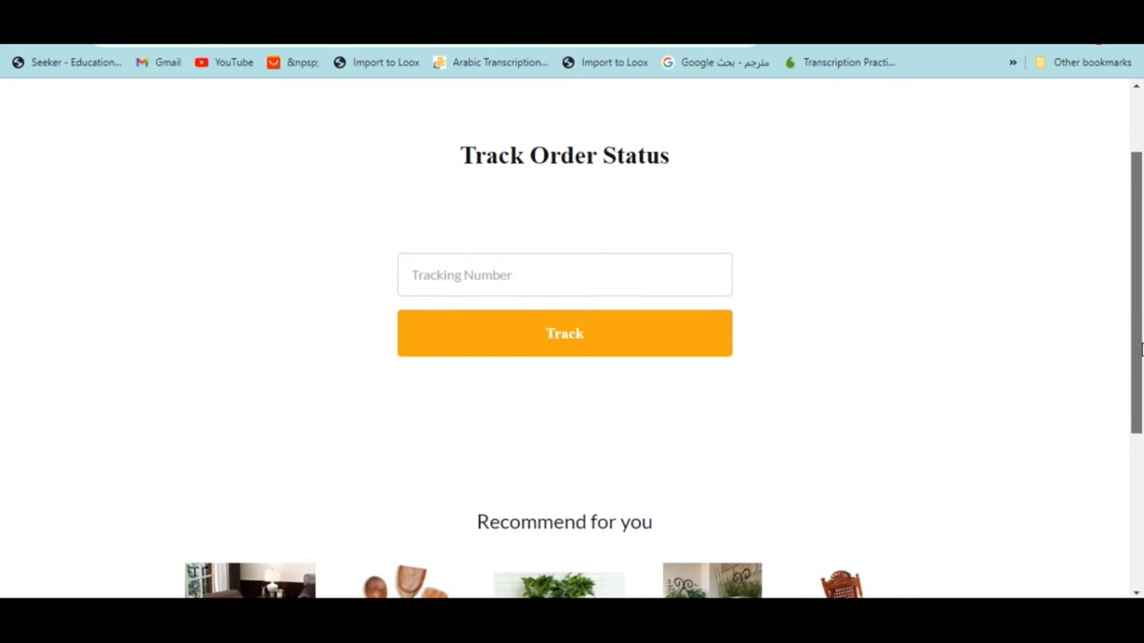
pyautogui.scroll(-3)
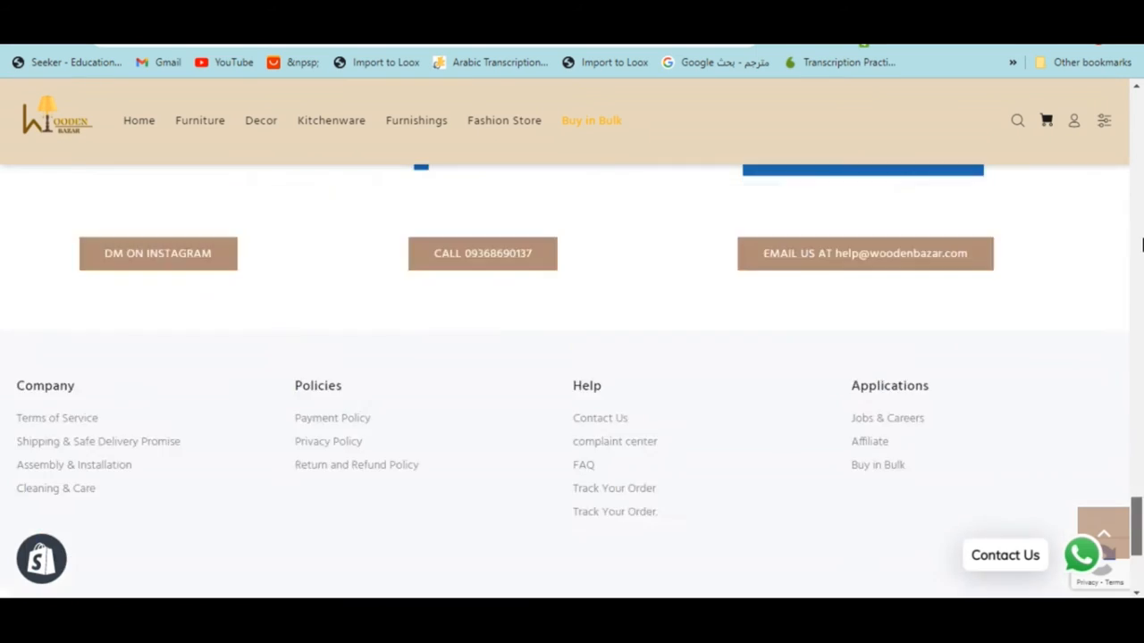
pyautogui.scroll(3)
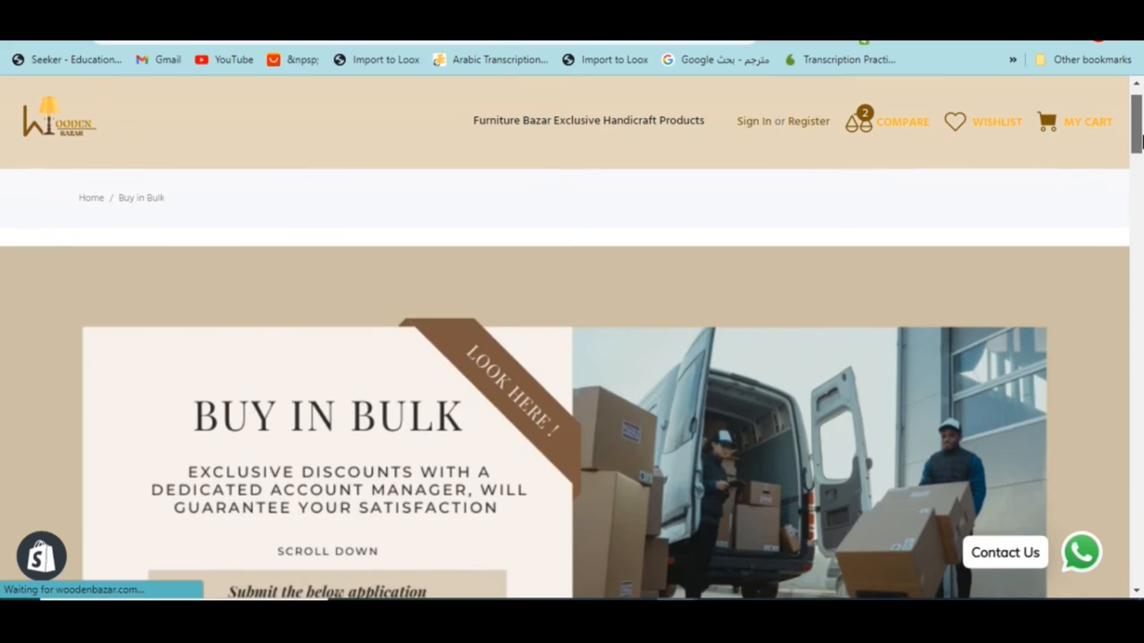
# Scroll down the Buy in Bulk page through its application form and client logos
pyautogui.scroll(-3)
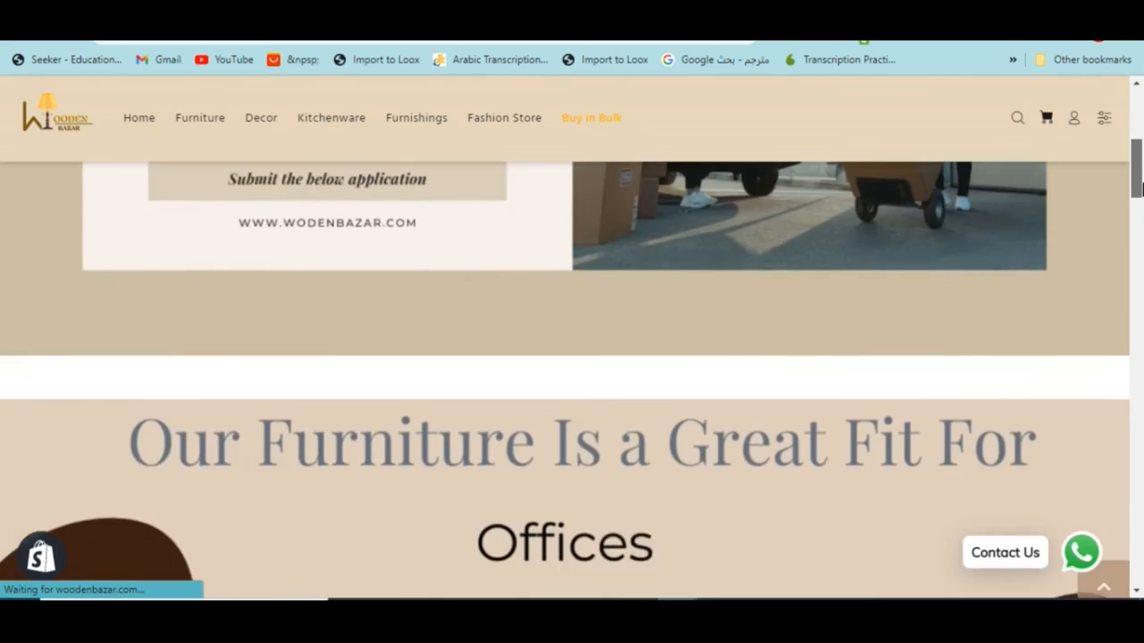
pyautogui.scroll(-3)
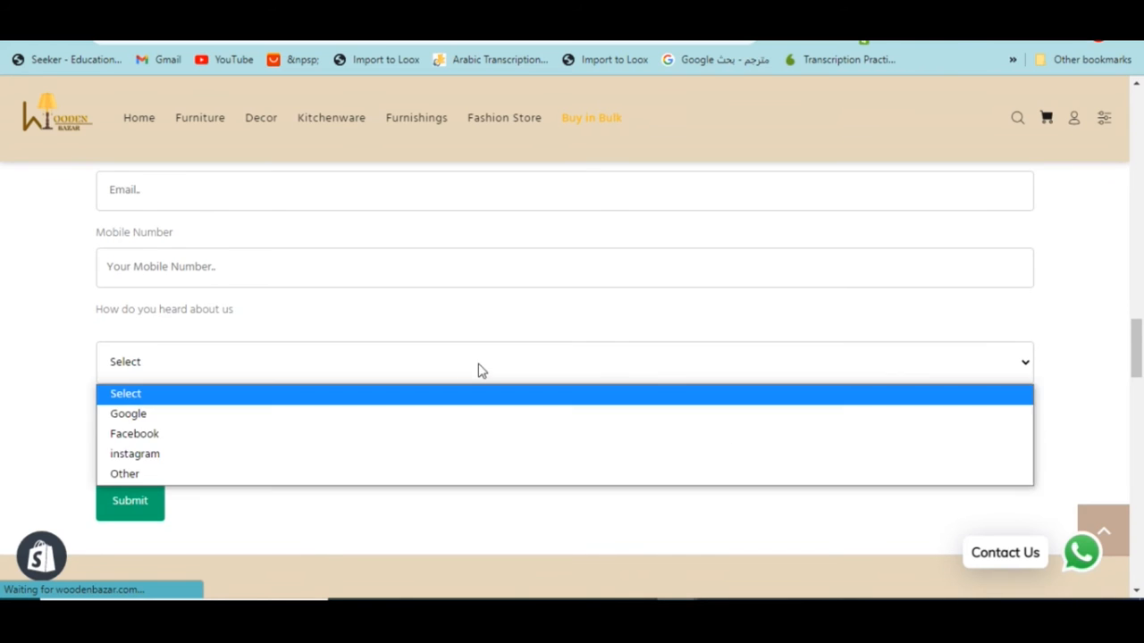
pyautogui.scroll(-3)
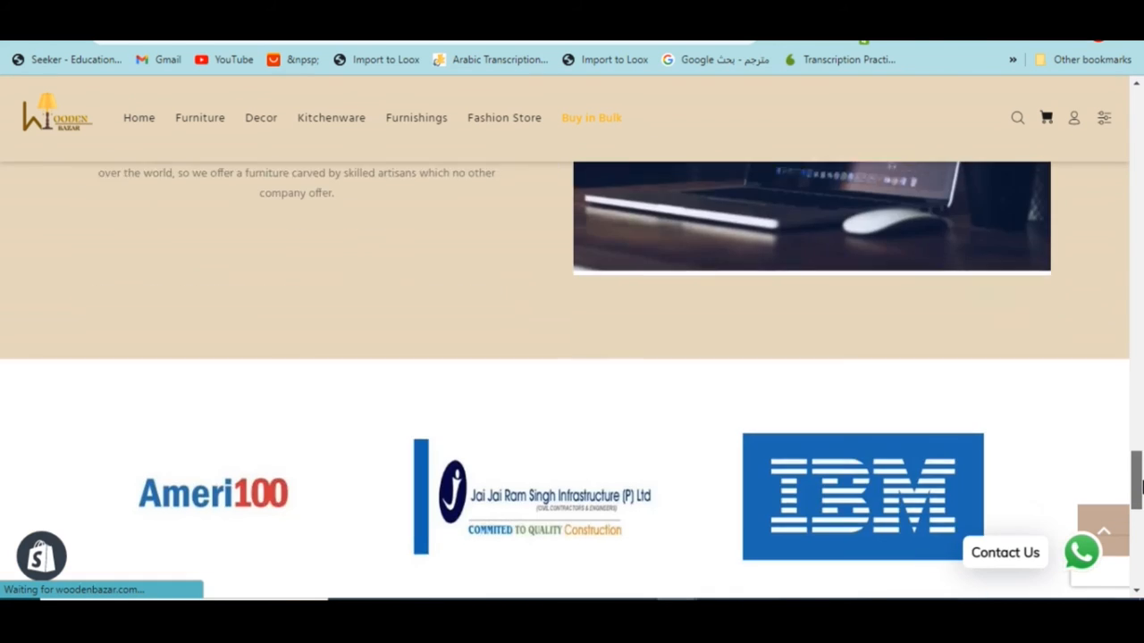
pyautogui.scroll(-3)
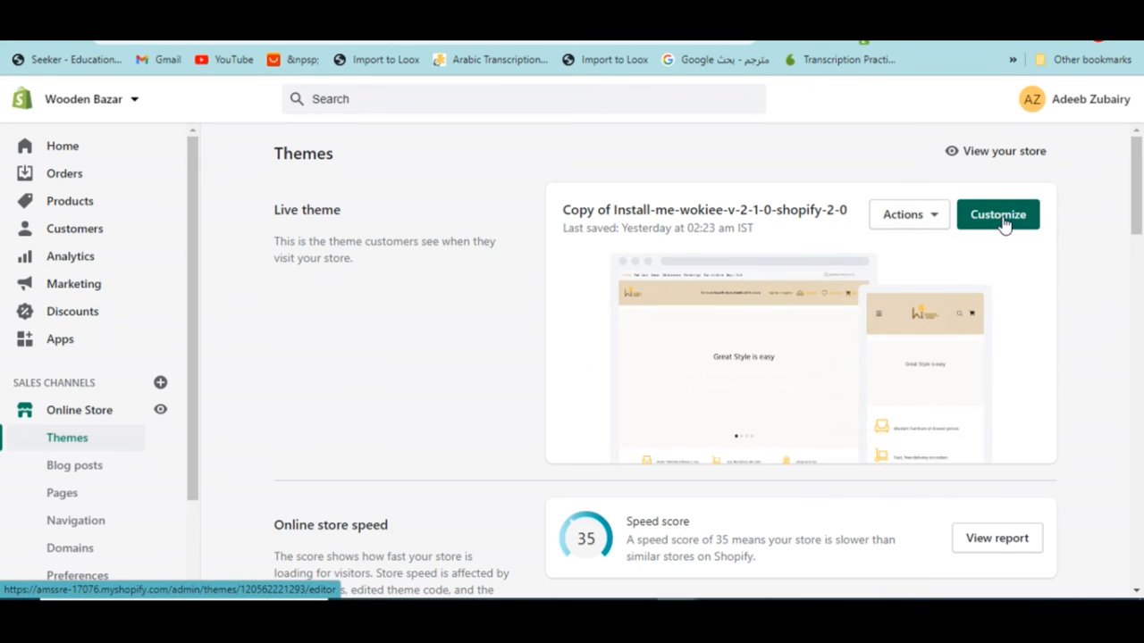
# Customize the live Wooden Bazar theme, dismiss the Loox notice, and select Header type 4
pyautogui.click(997, 215)
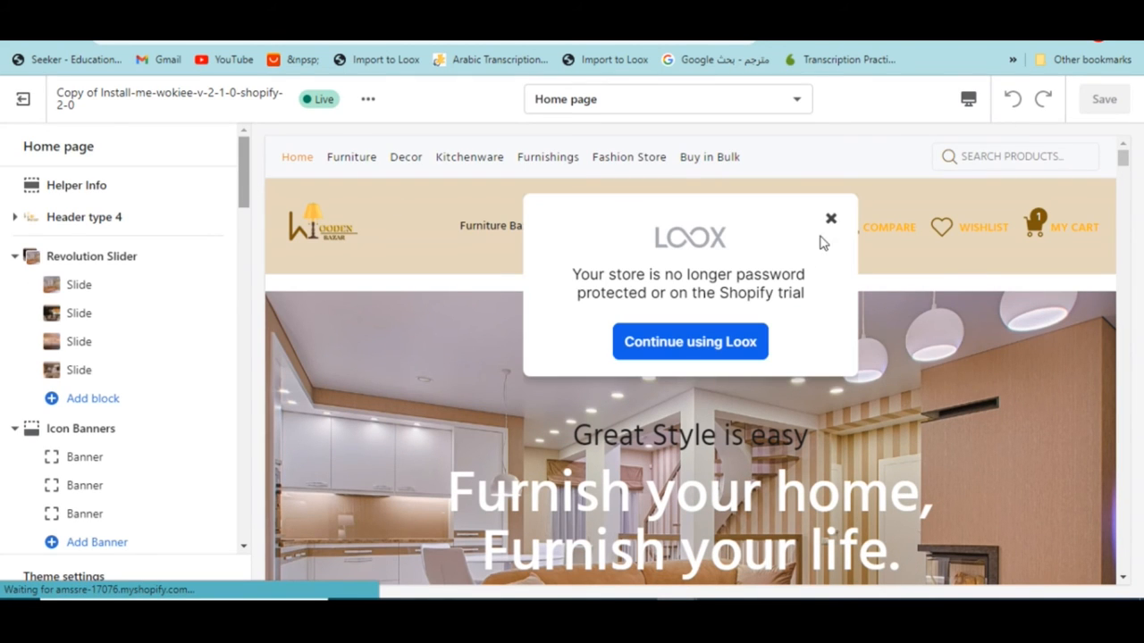
pyautogui.click(830, 218)
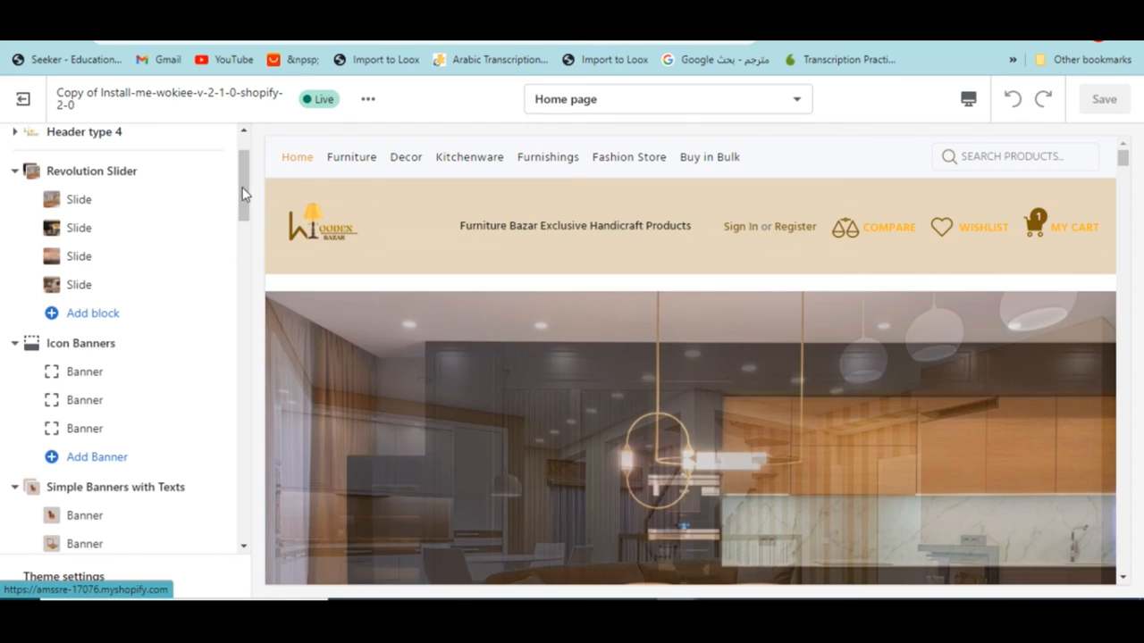
pyautogui.scroll(-3)
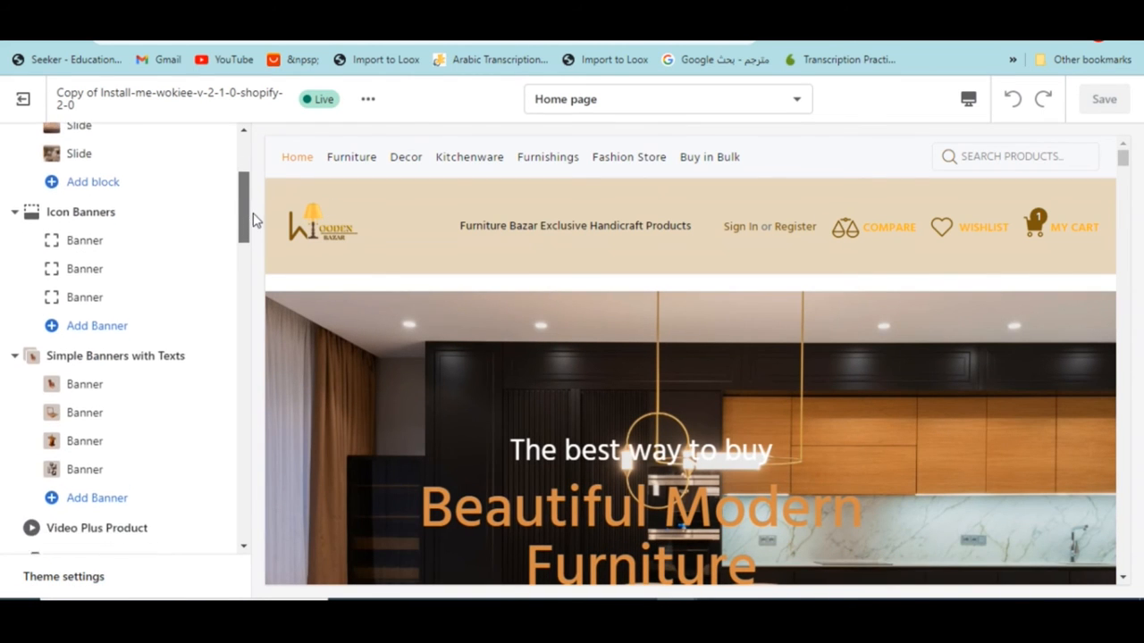
pyautogui.scroll(-3)
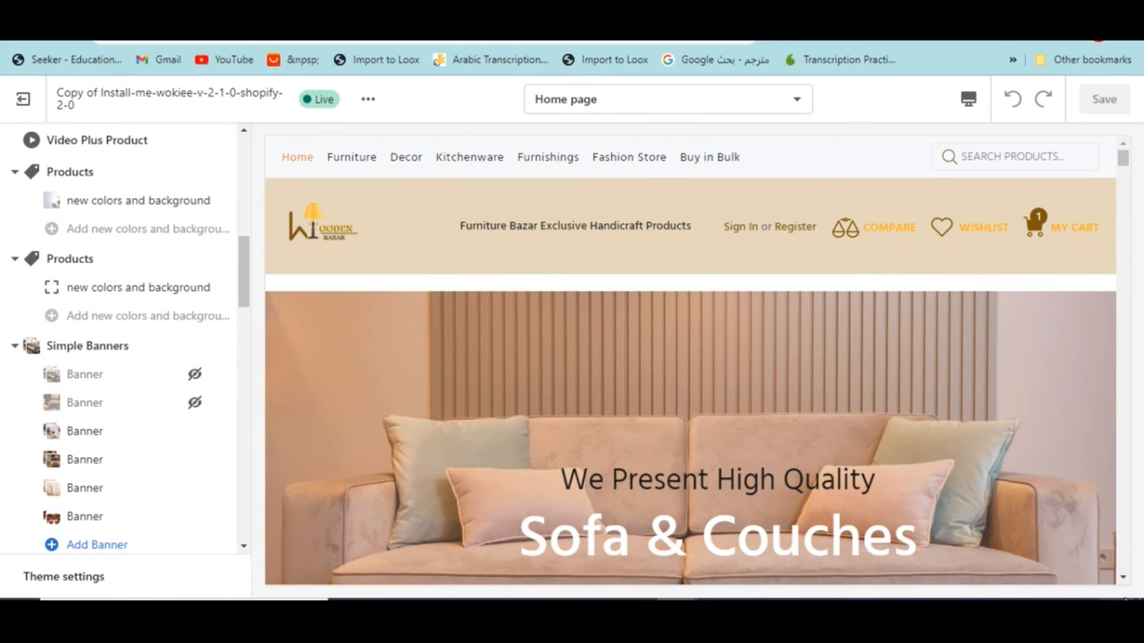
pyautogui.scroll(-3)
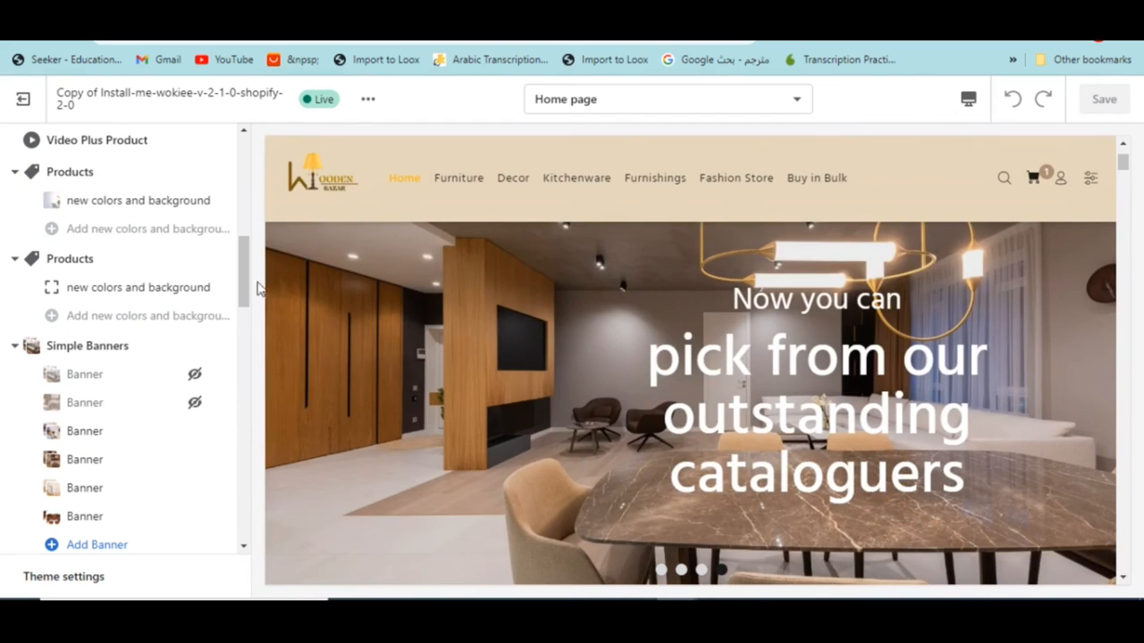
pyautogui.scroll(-3)
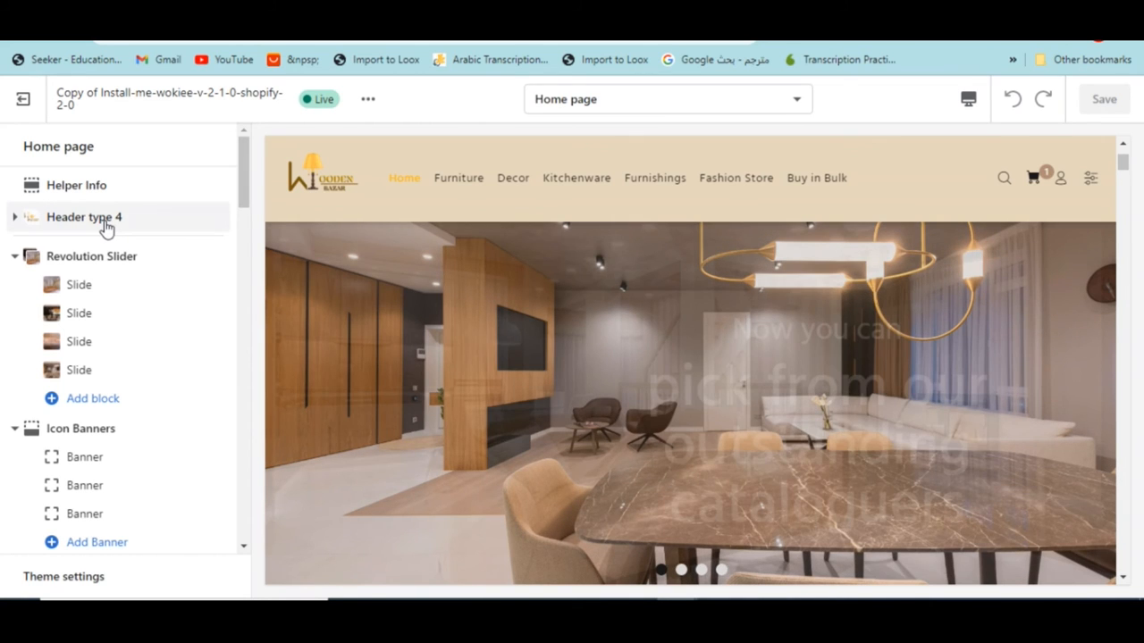
pyautogui.click(83, 217)
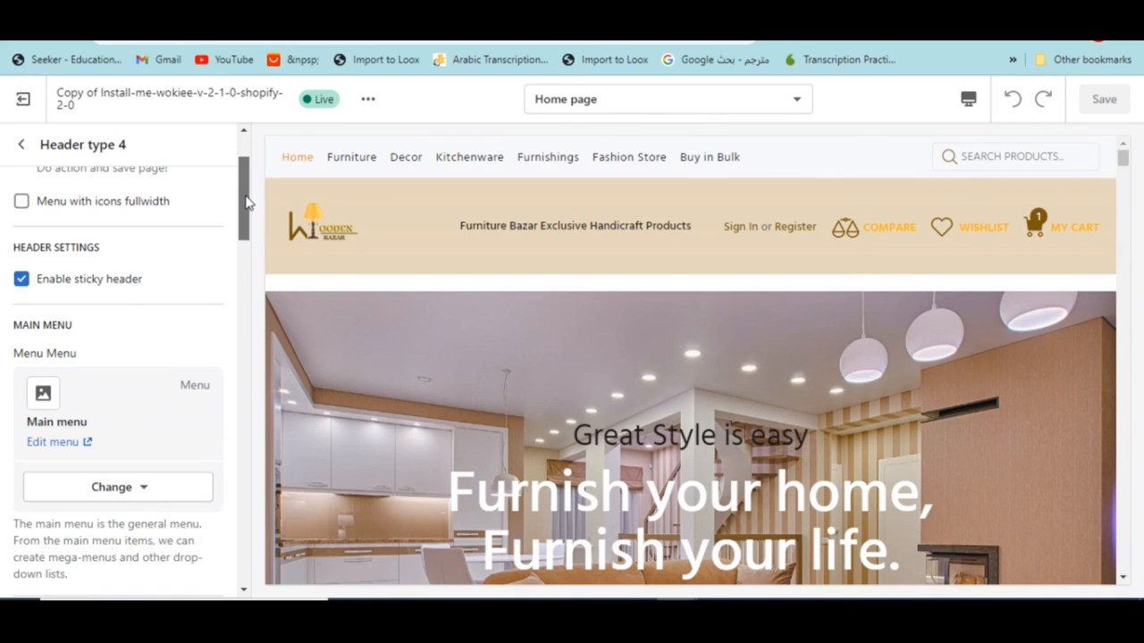
pyautogui.scroll(-3)
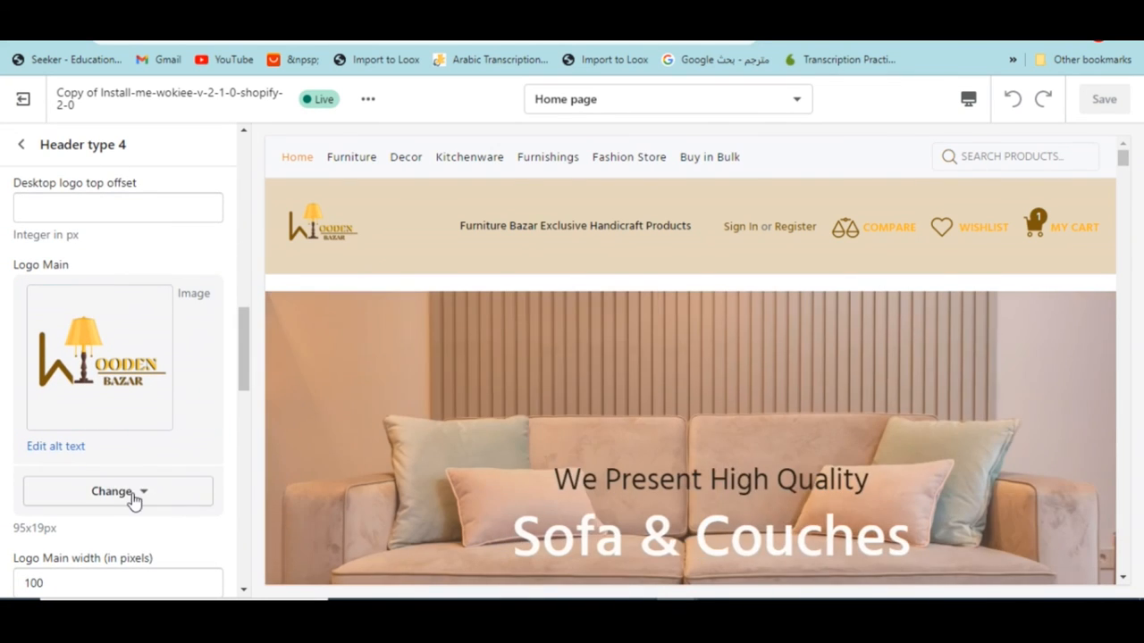
pyautogui.scroll(-3)
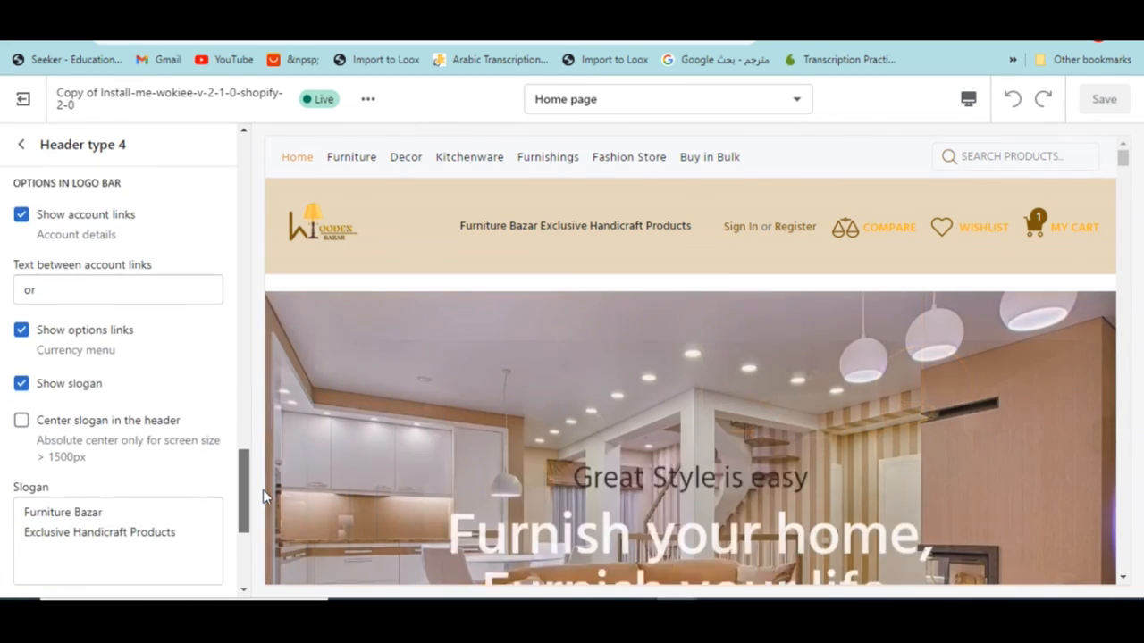
pyautogui.scroll(-3)
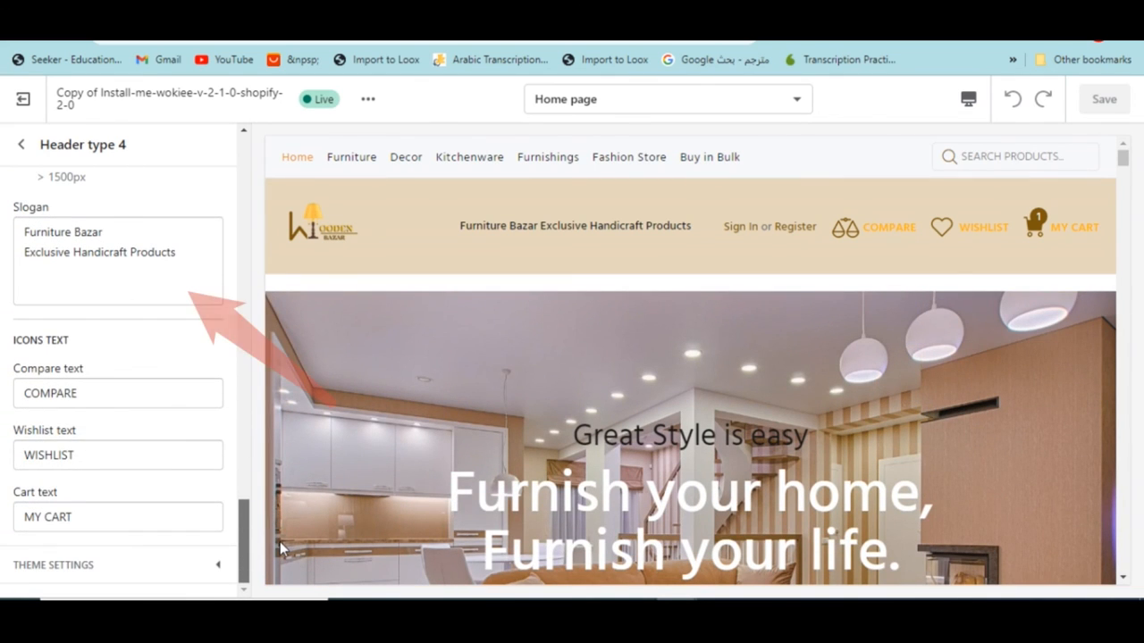
pyautogui.click(117, 259)
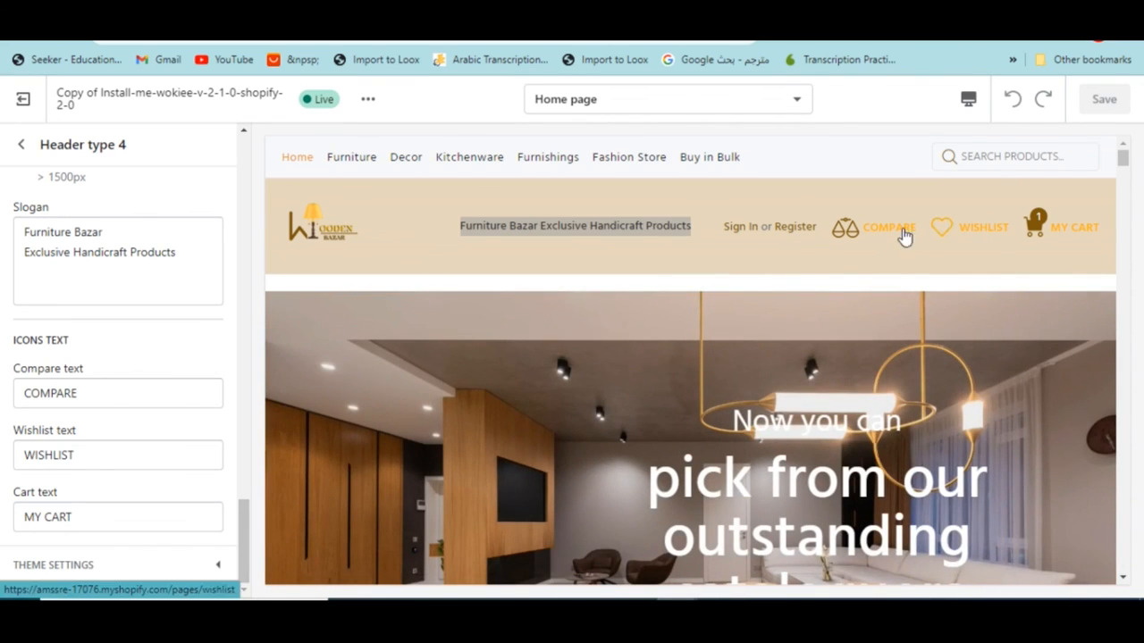
pyautogui.click(888, 227)
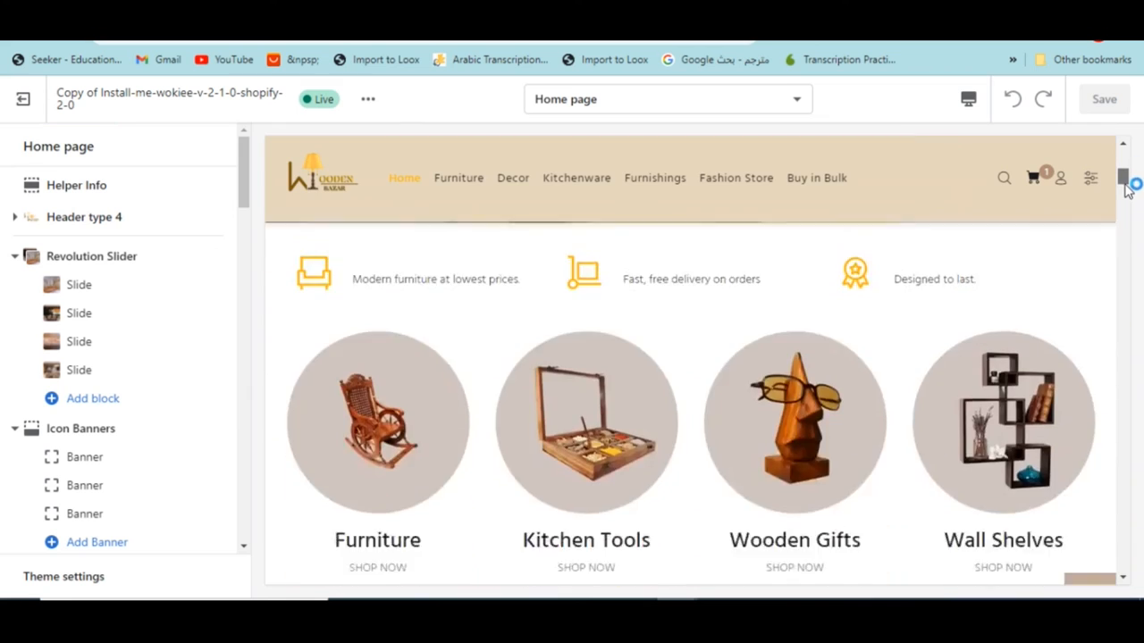
# Scroll the home page preview down to the category and product grid sections
pyautogui.scroll(-3)
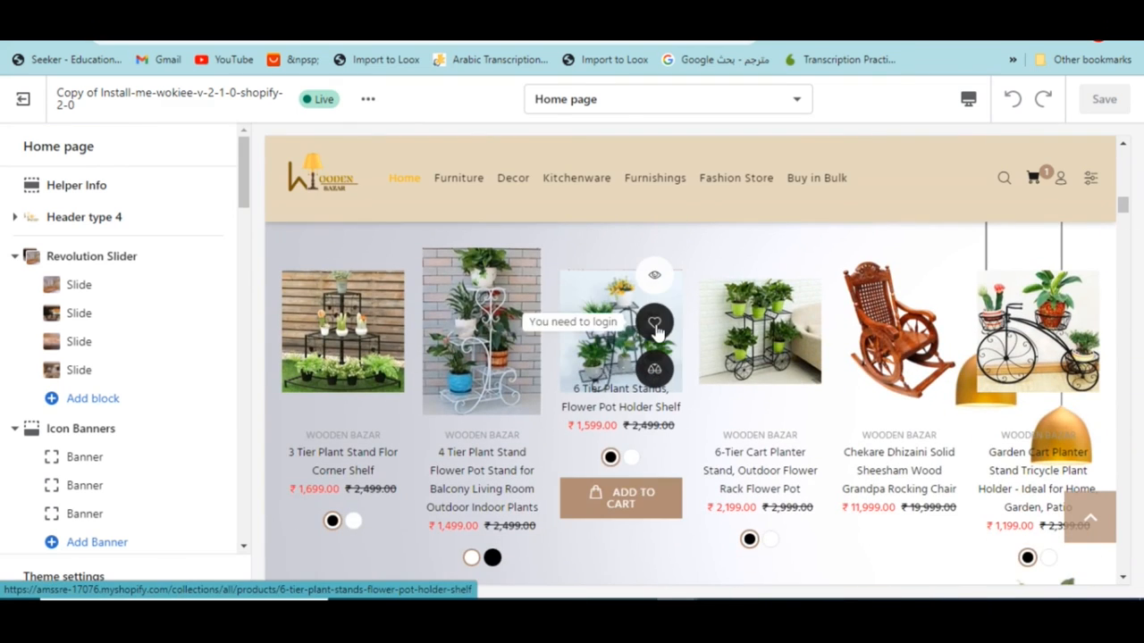